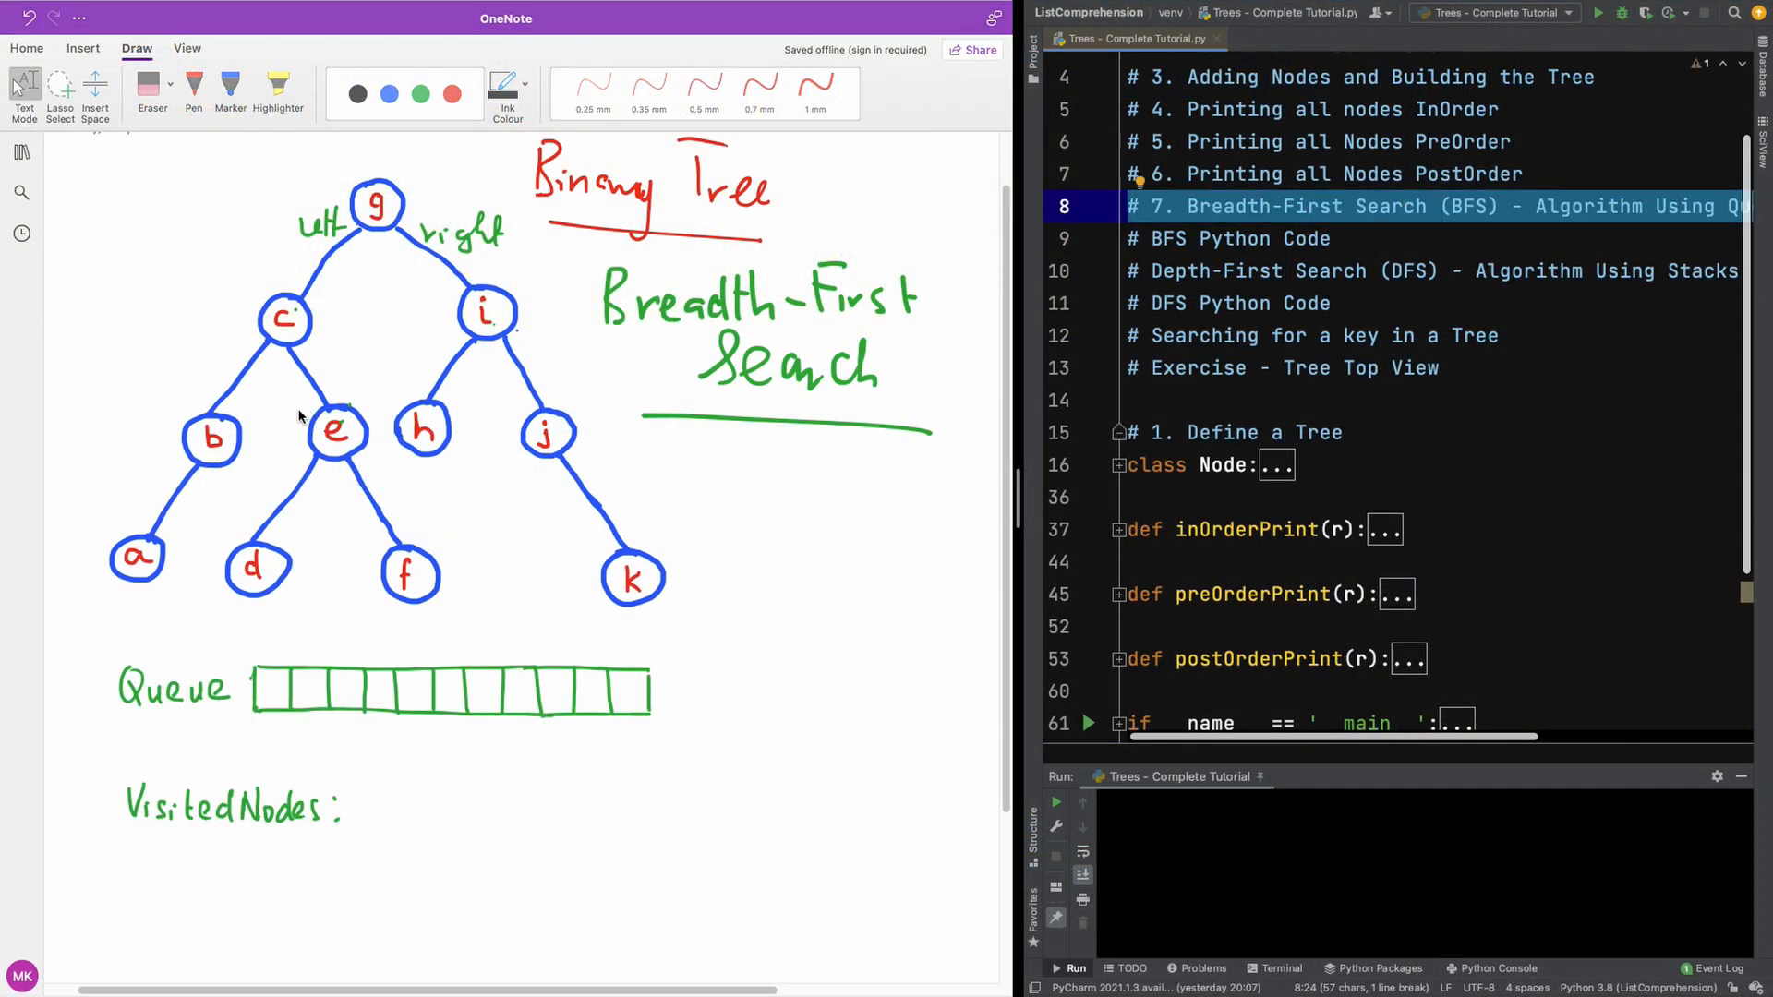
pyautogui.moveTo(484, 331)
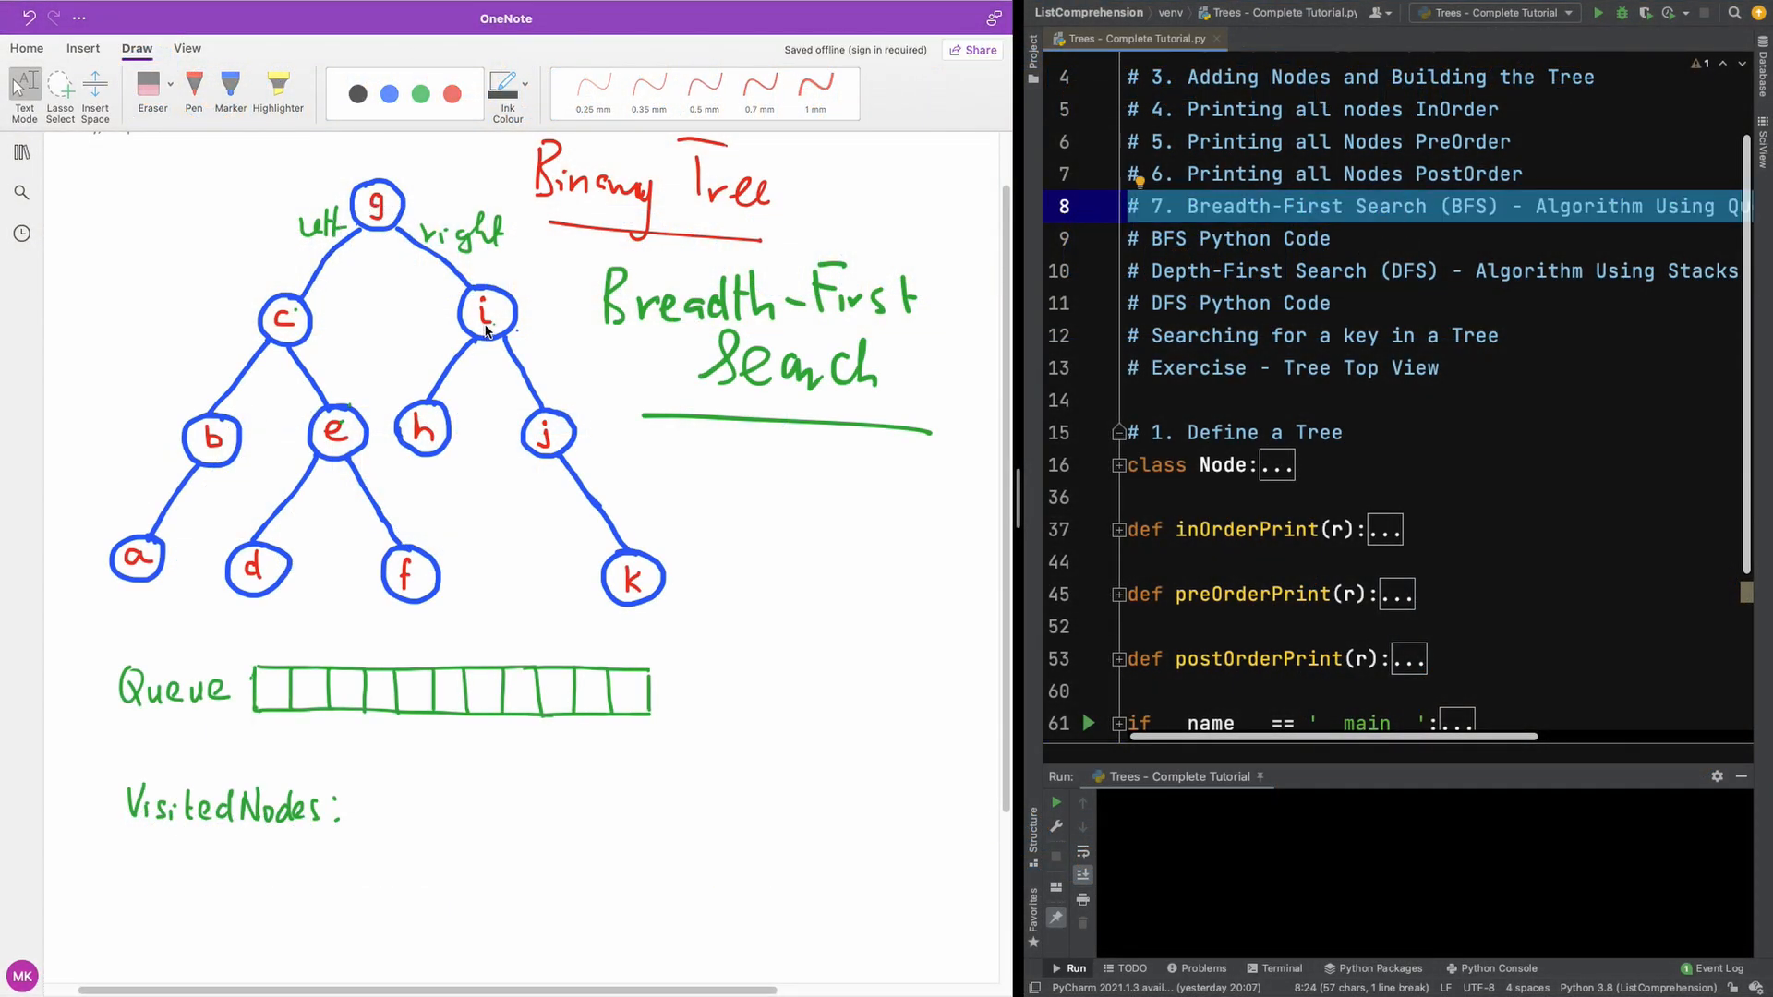
pyautogui.moveTo(444, 292)
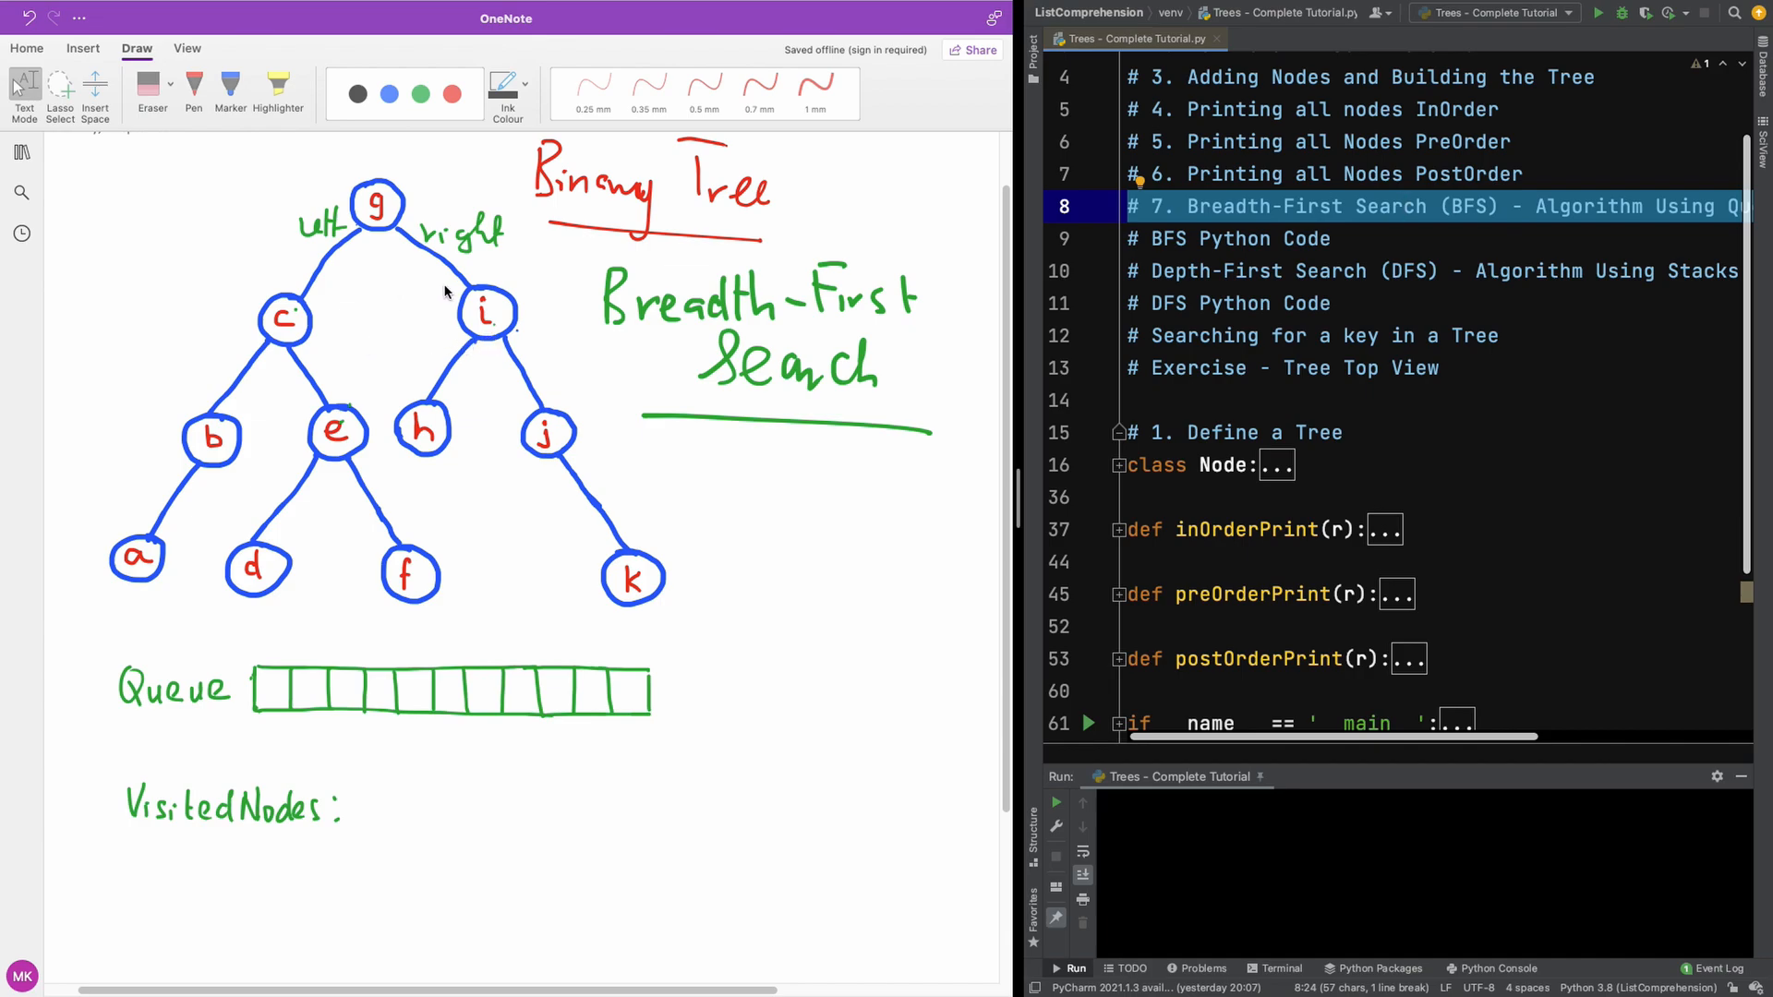
pyautogui.moveTo(469, 266)
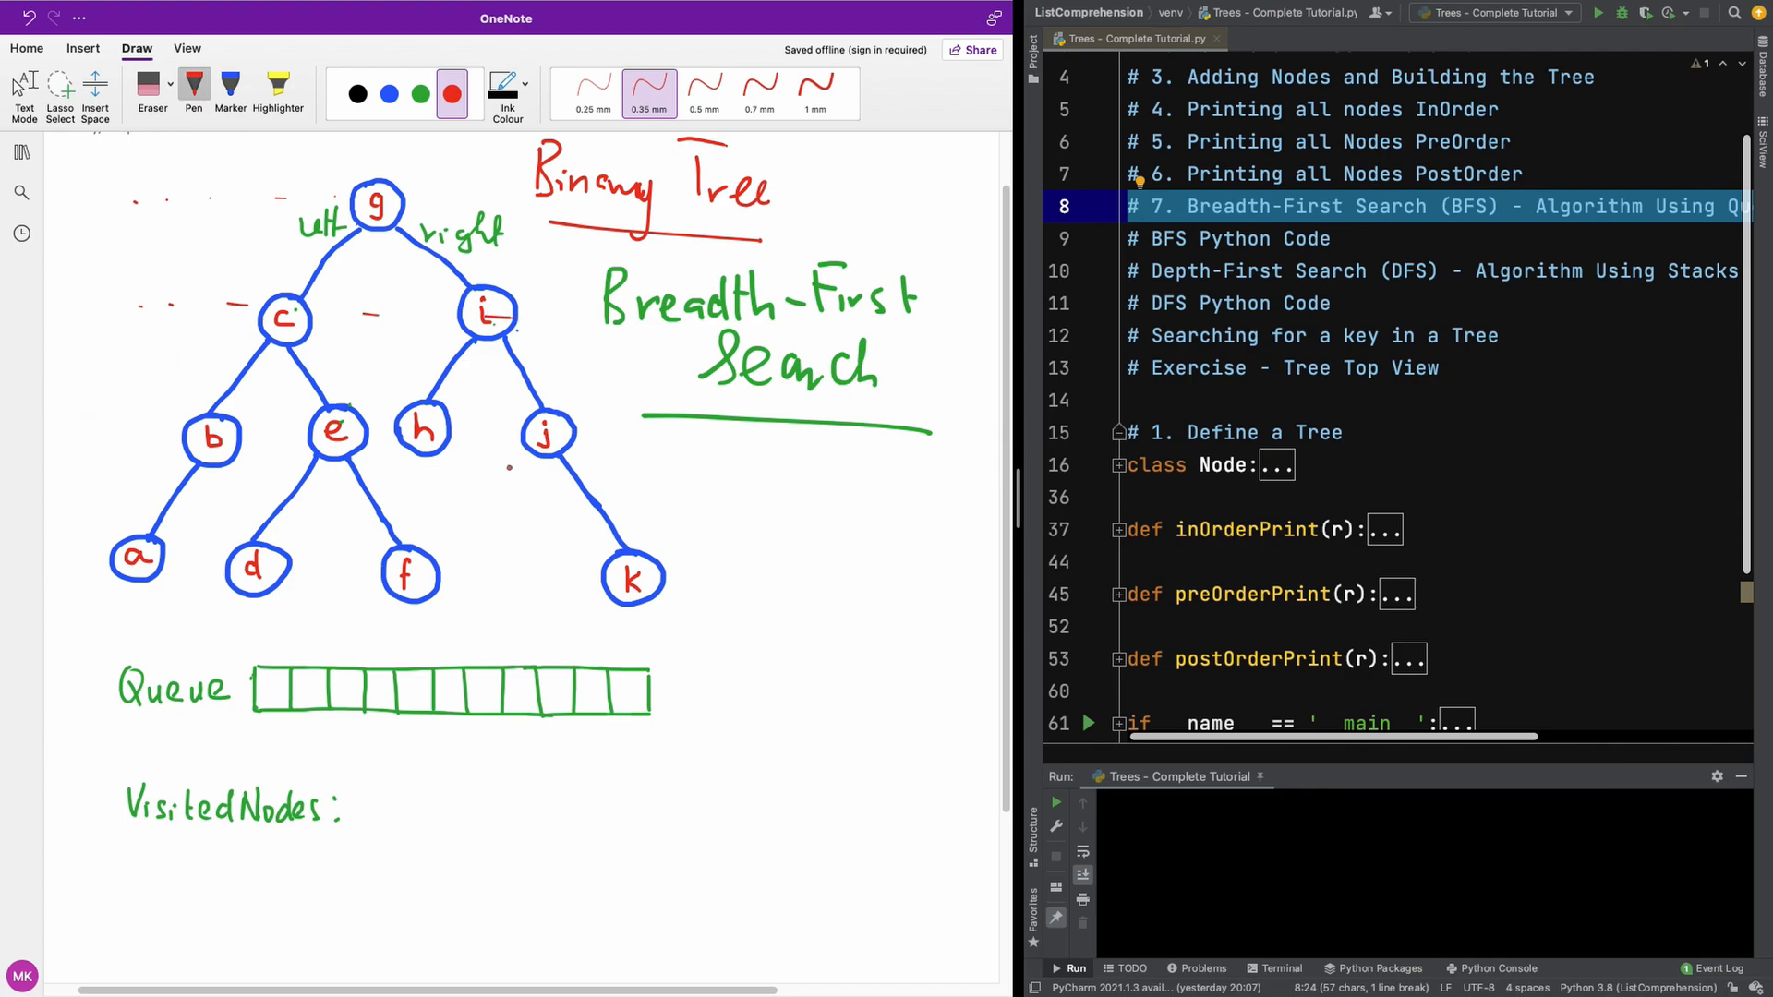
# Handwrite the breadth-first order g c i b e h j a d f k in green, underlining part of it
pyautogui.click(419, 94)
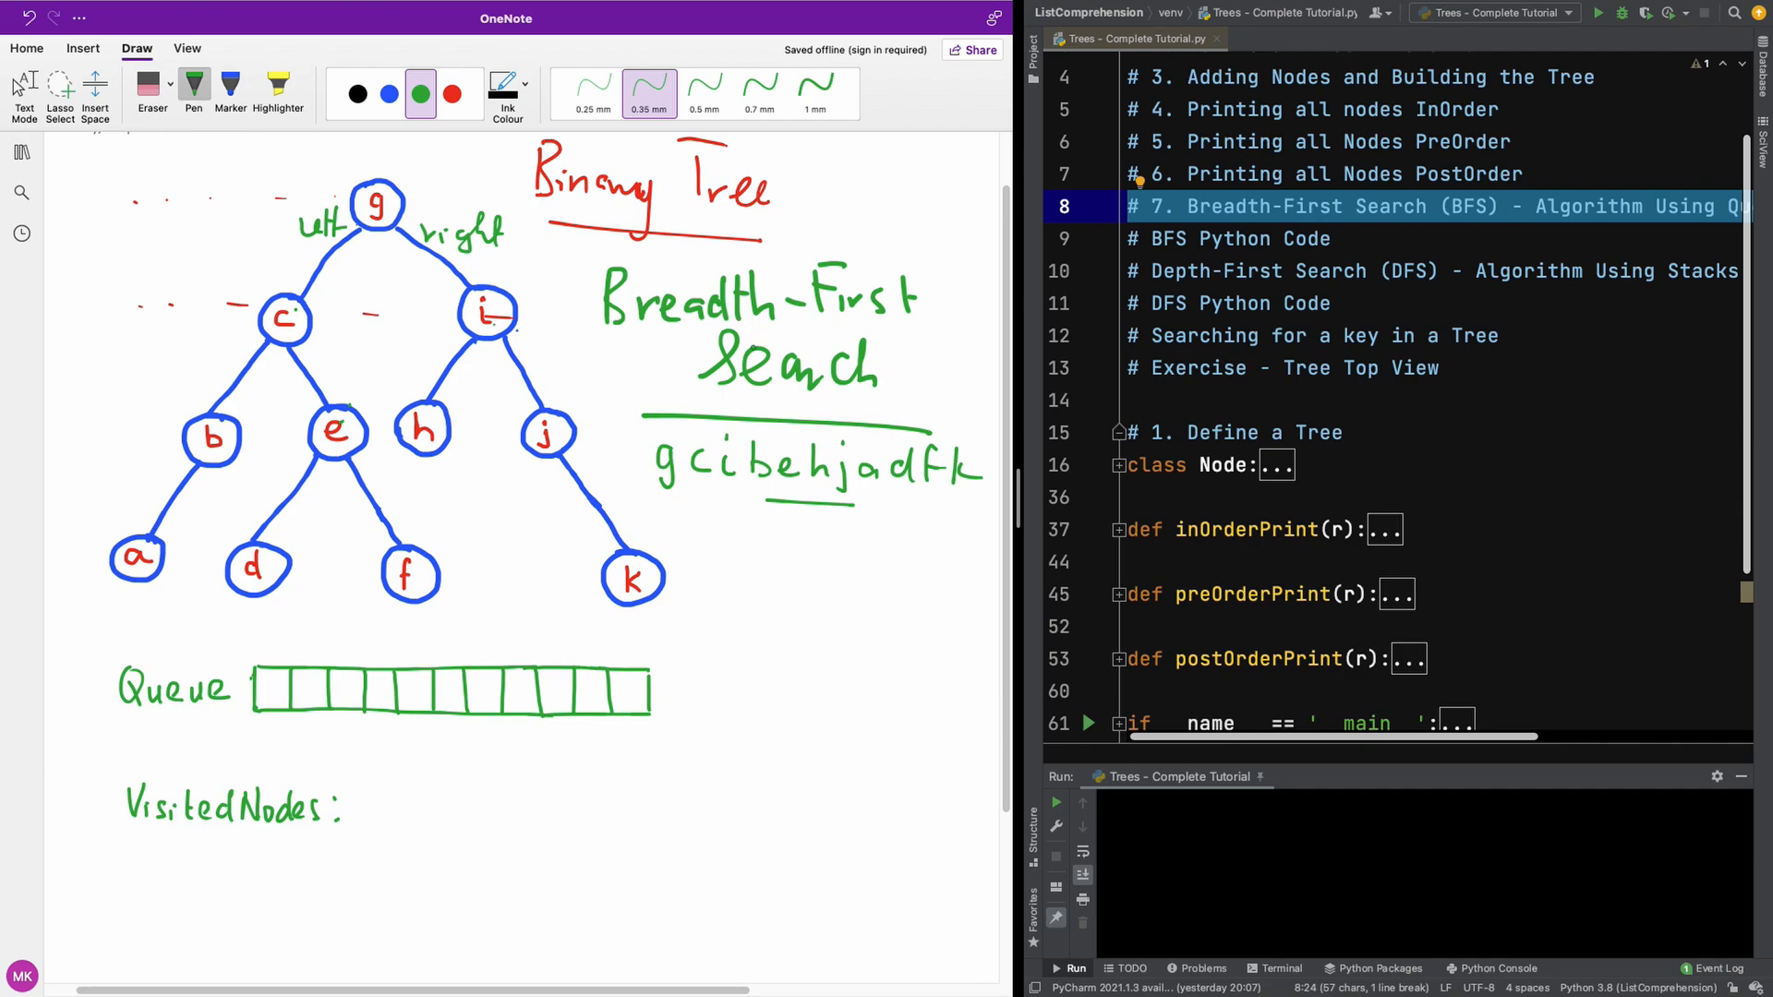
pyautogui.moveTo(1173, 559)
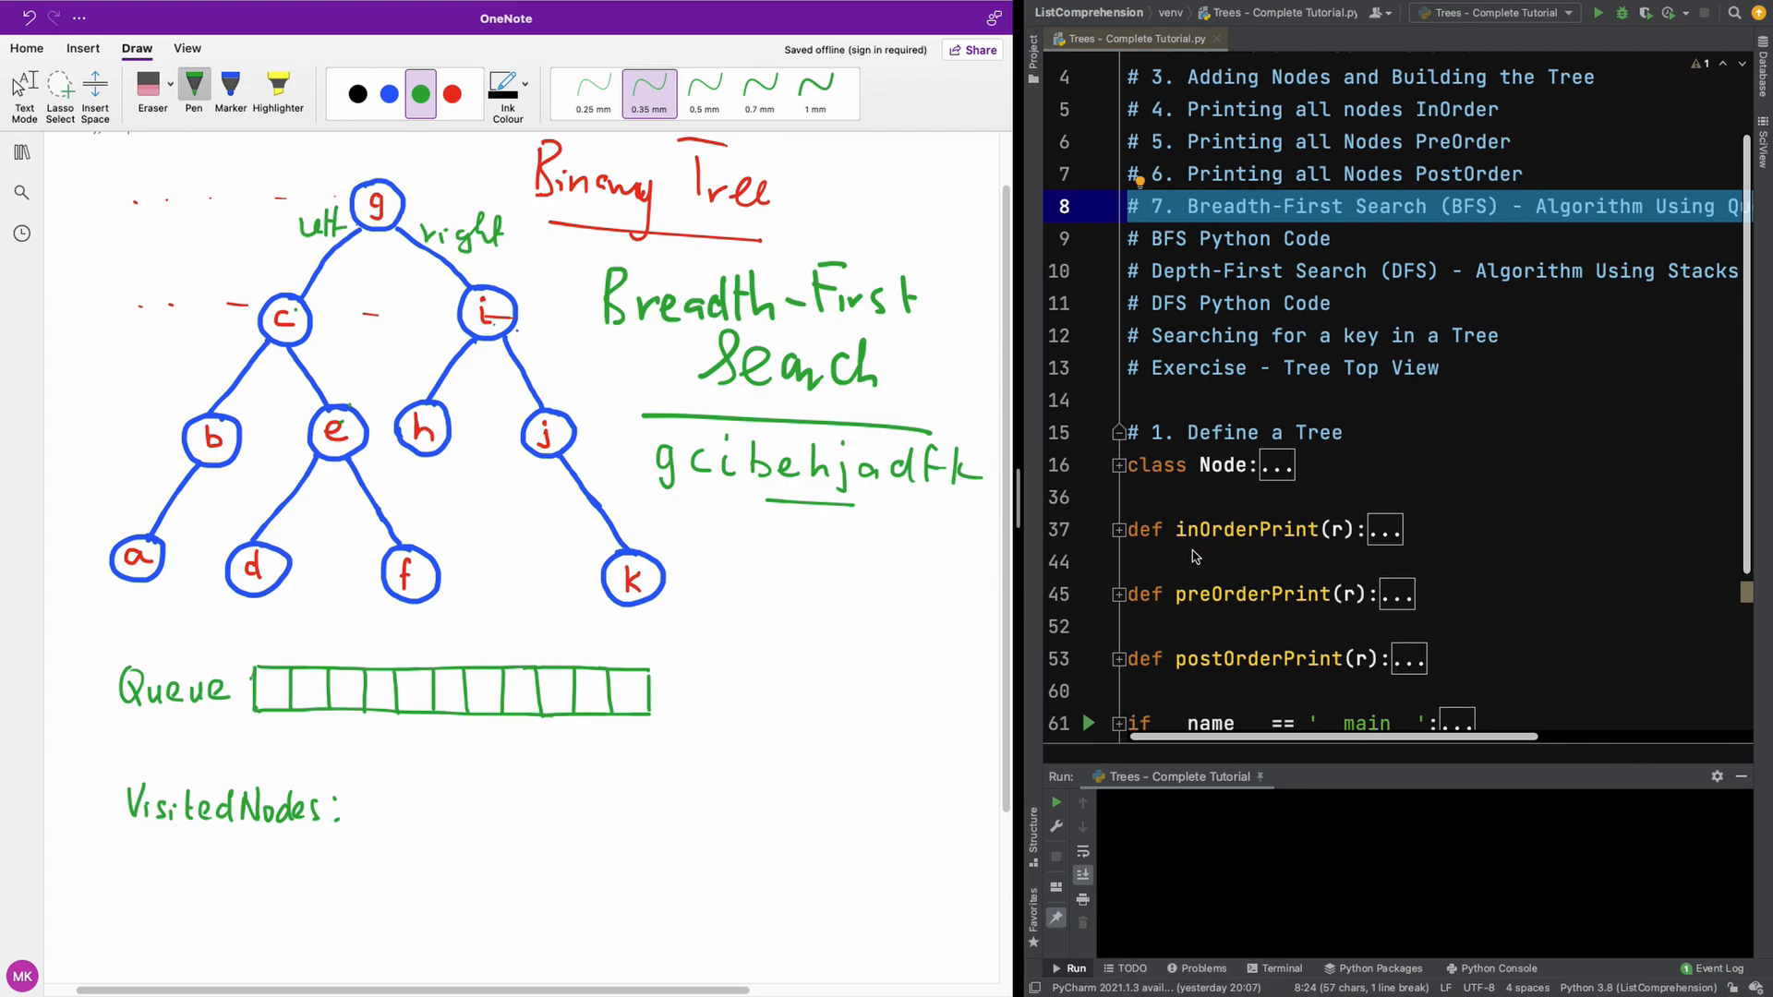
pyautogui.moveTo(1224, 593)
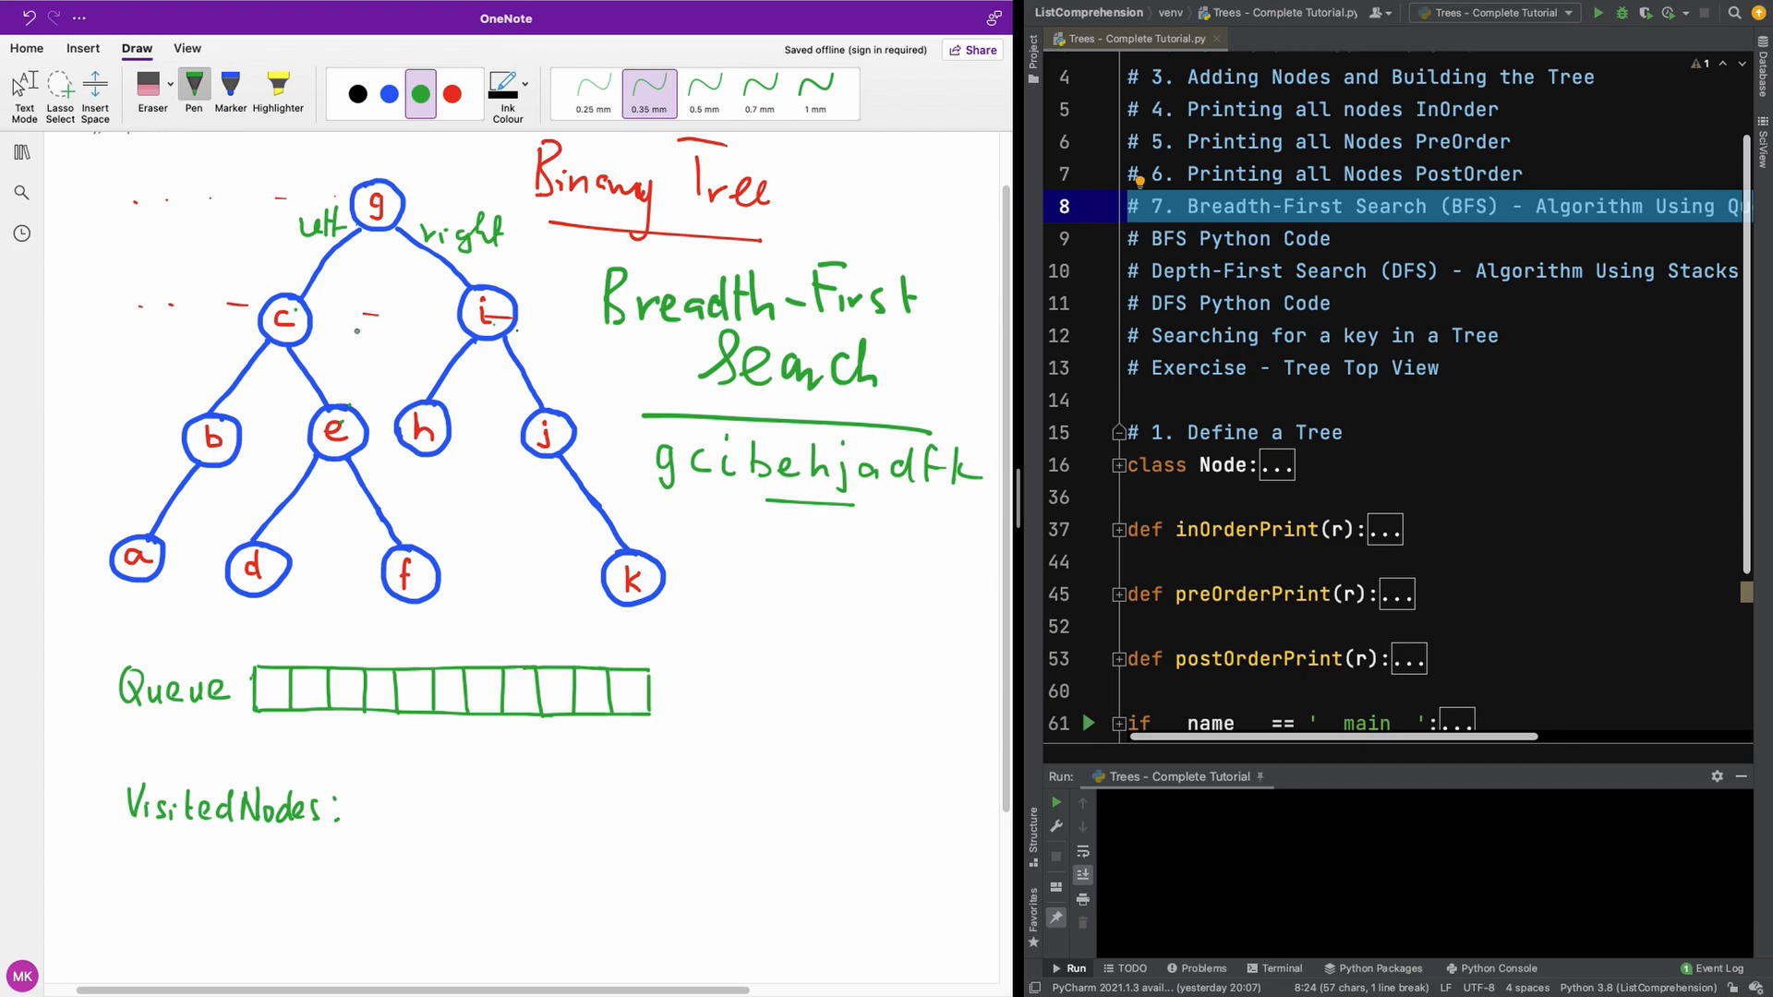
# Write g, c, i in red in the queue boxes, cross out g, and add g to Visited Nodes
pyautogui.click(452, 95)
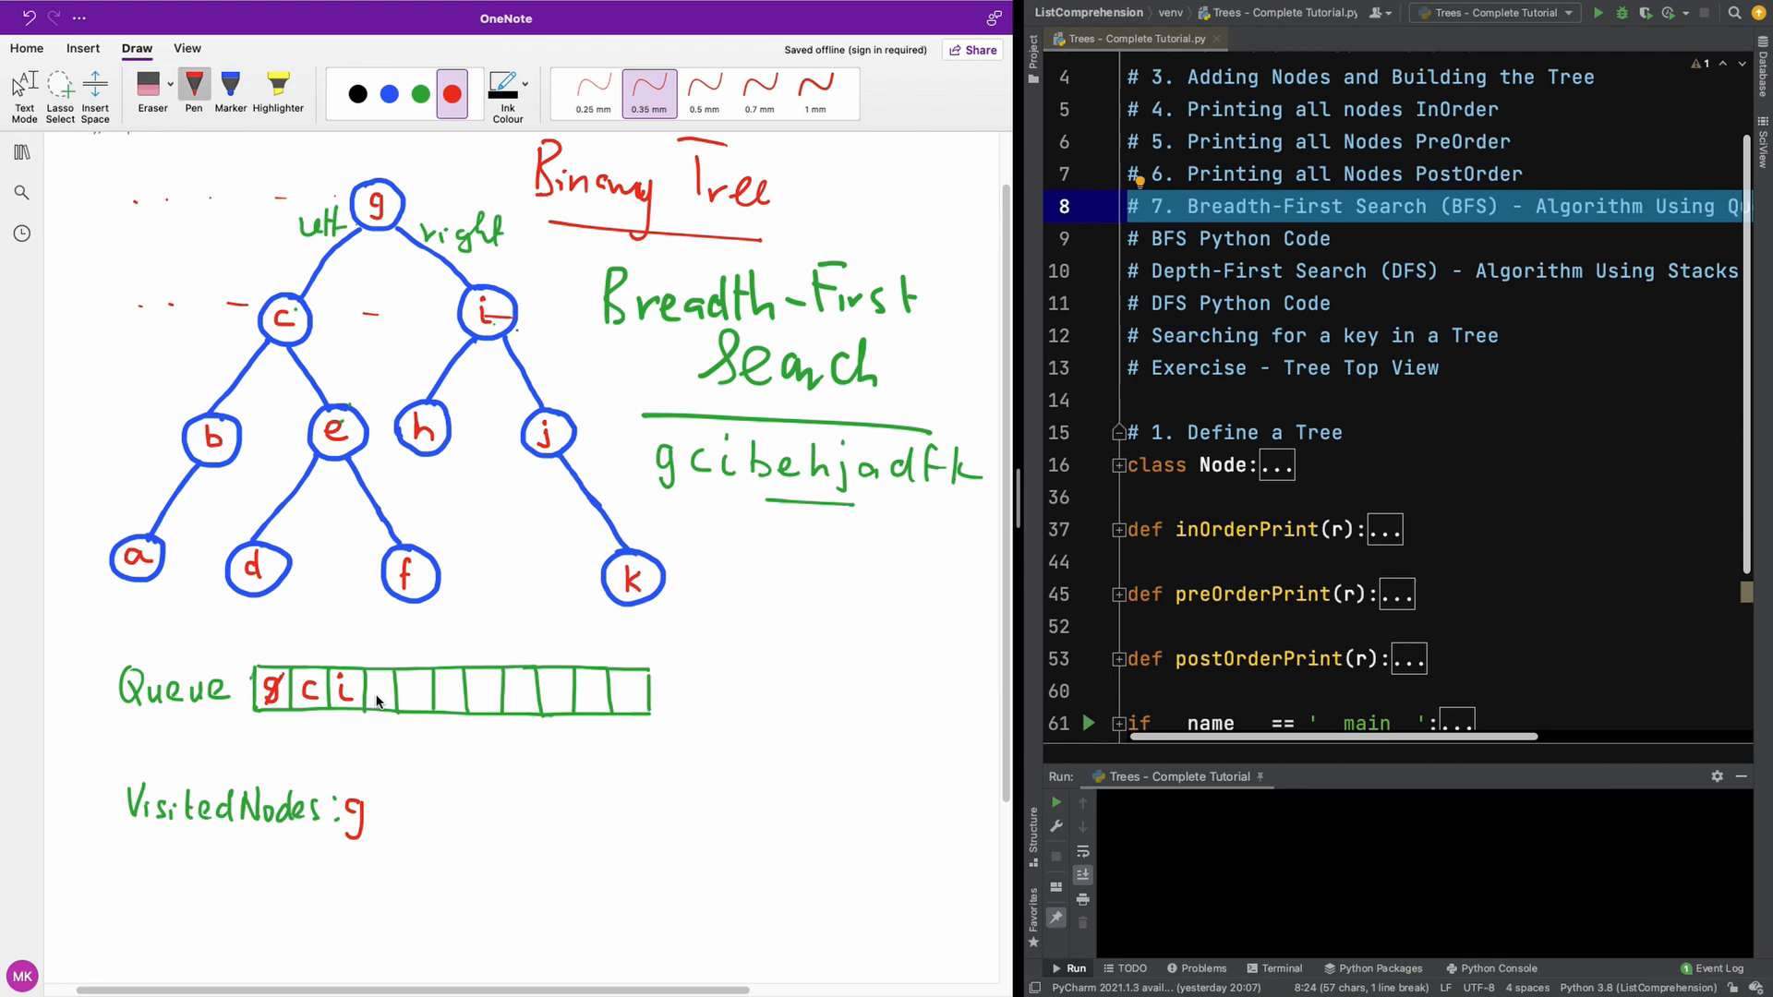
# Write b, e, h, j in the queue, cross out c and i, and append them to Visited Nodes
pyautogui.click(384, 687)
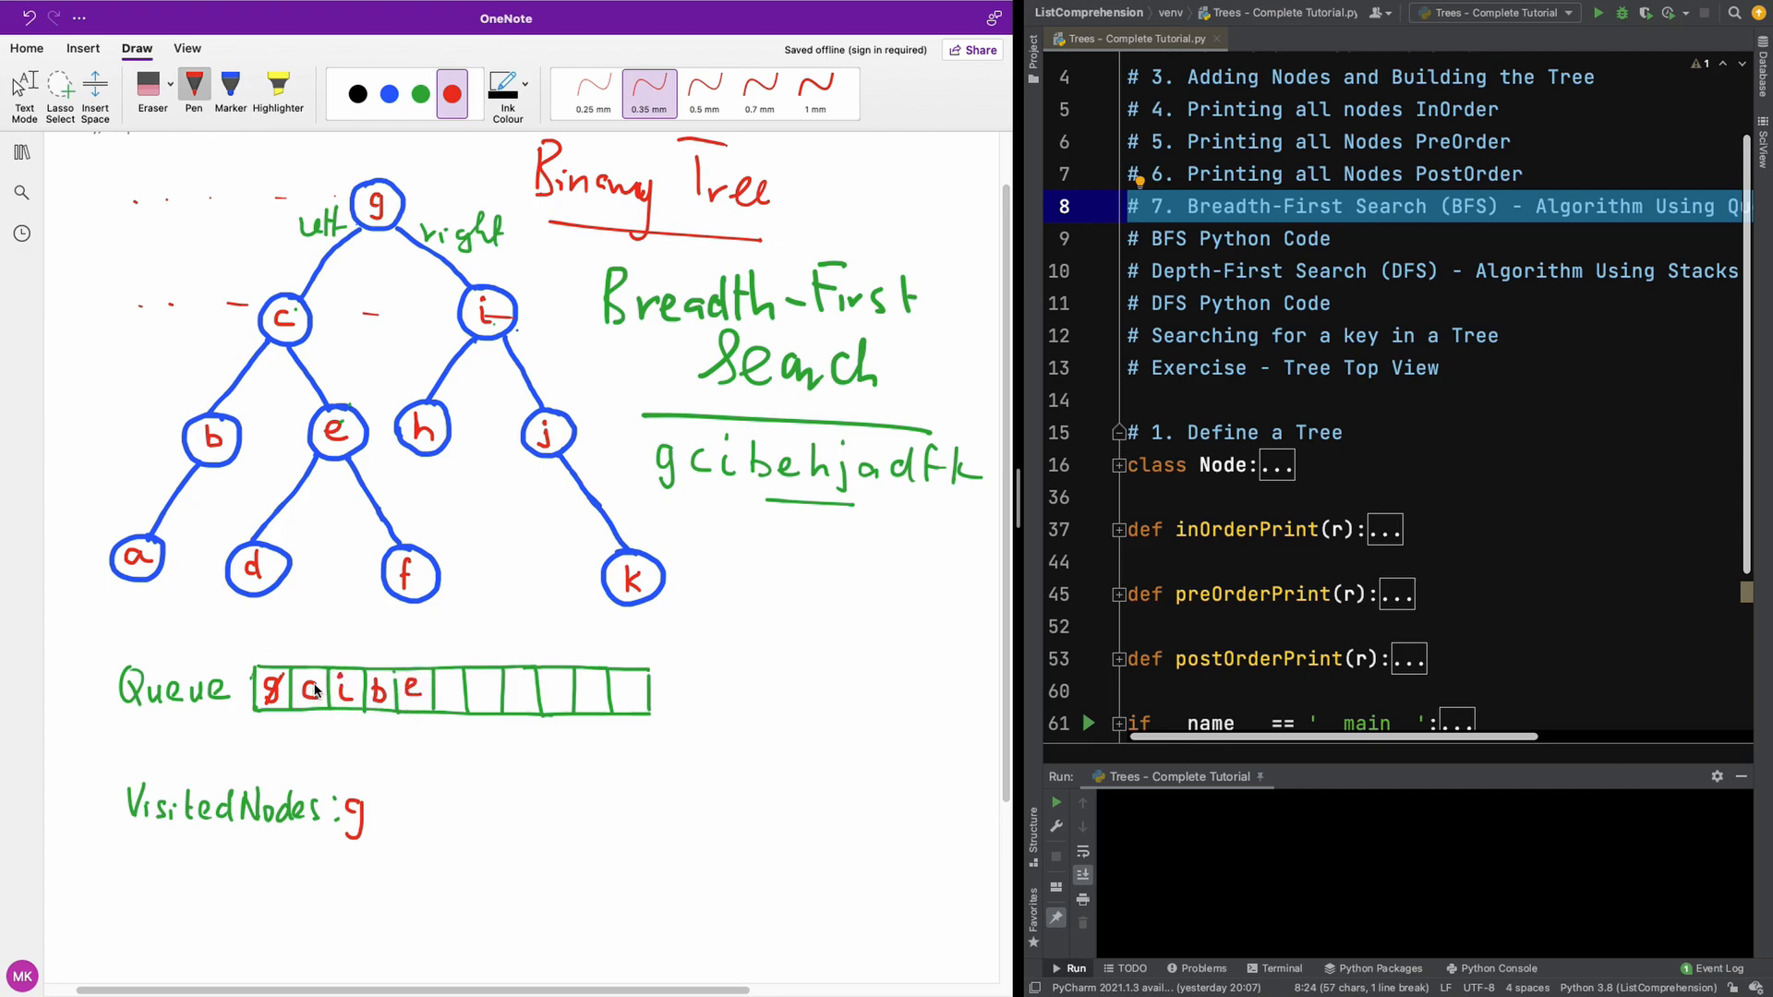
pyautogui.moveTo(347, 364)
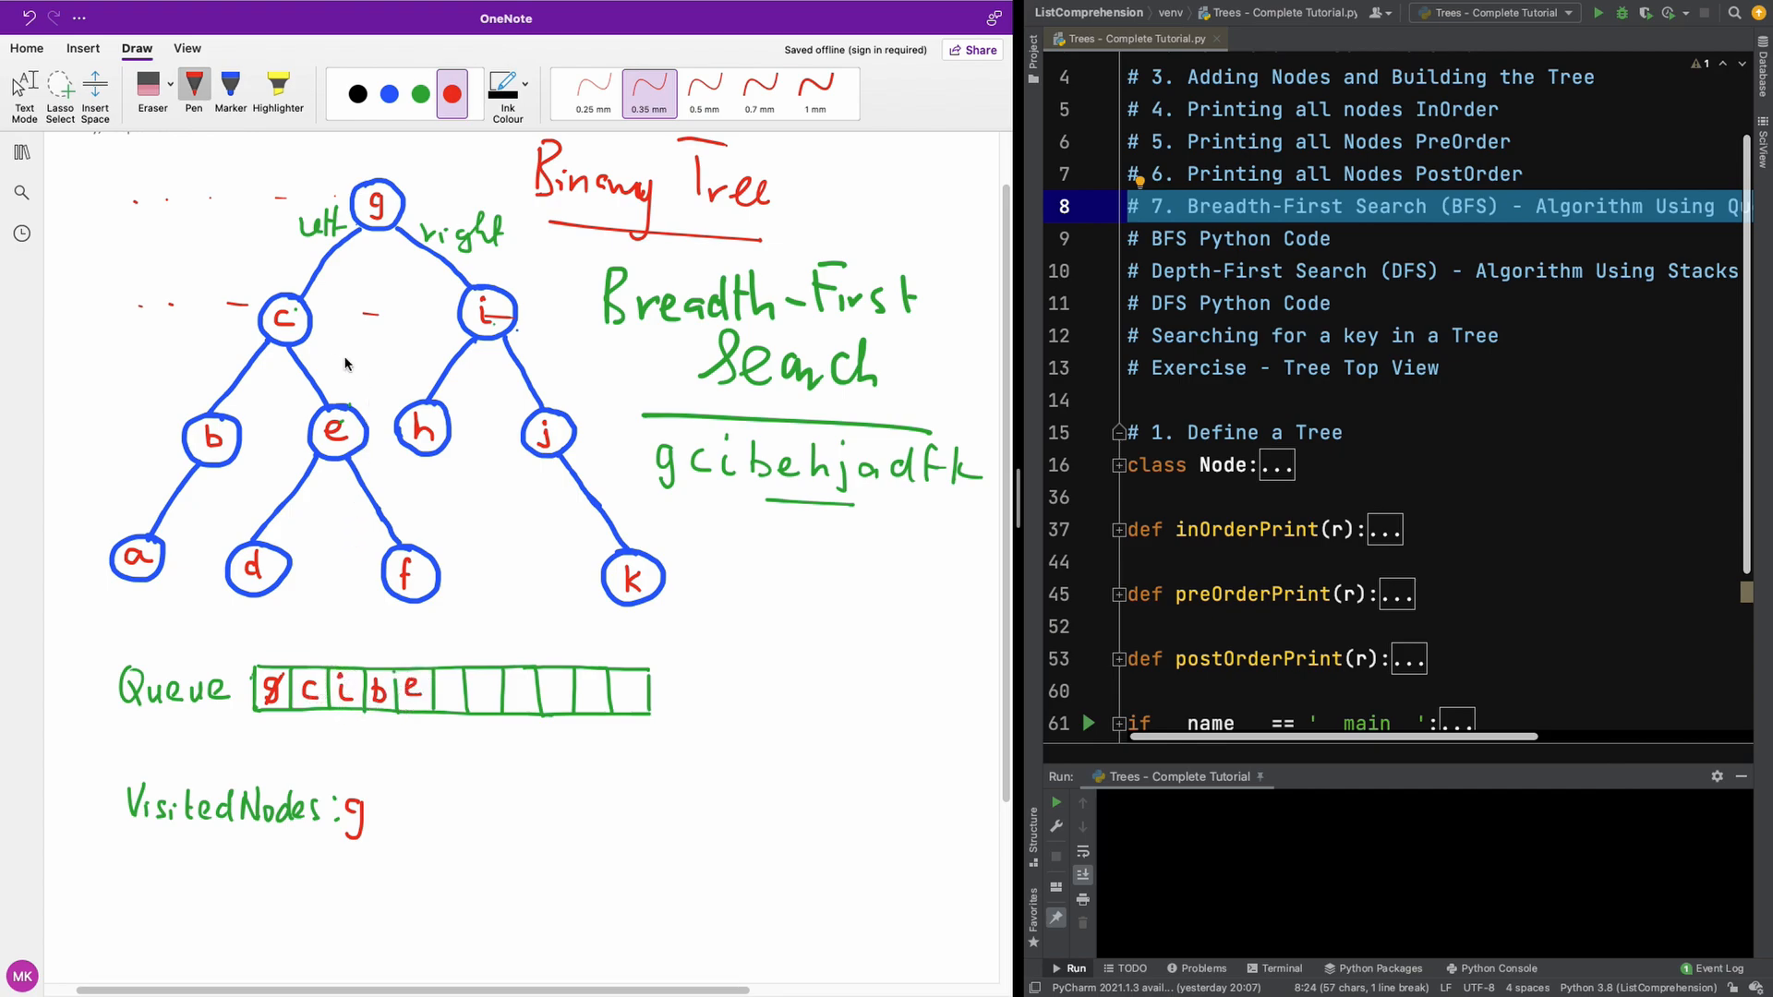
pyautogui.moveTo(261, 453)
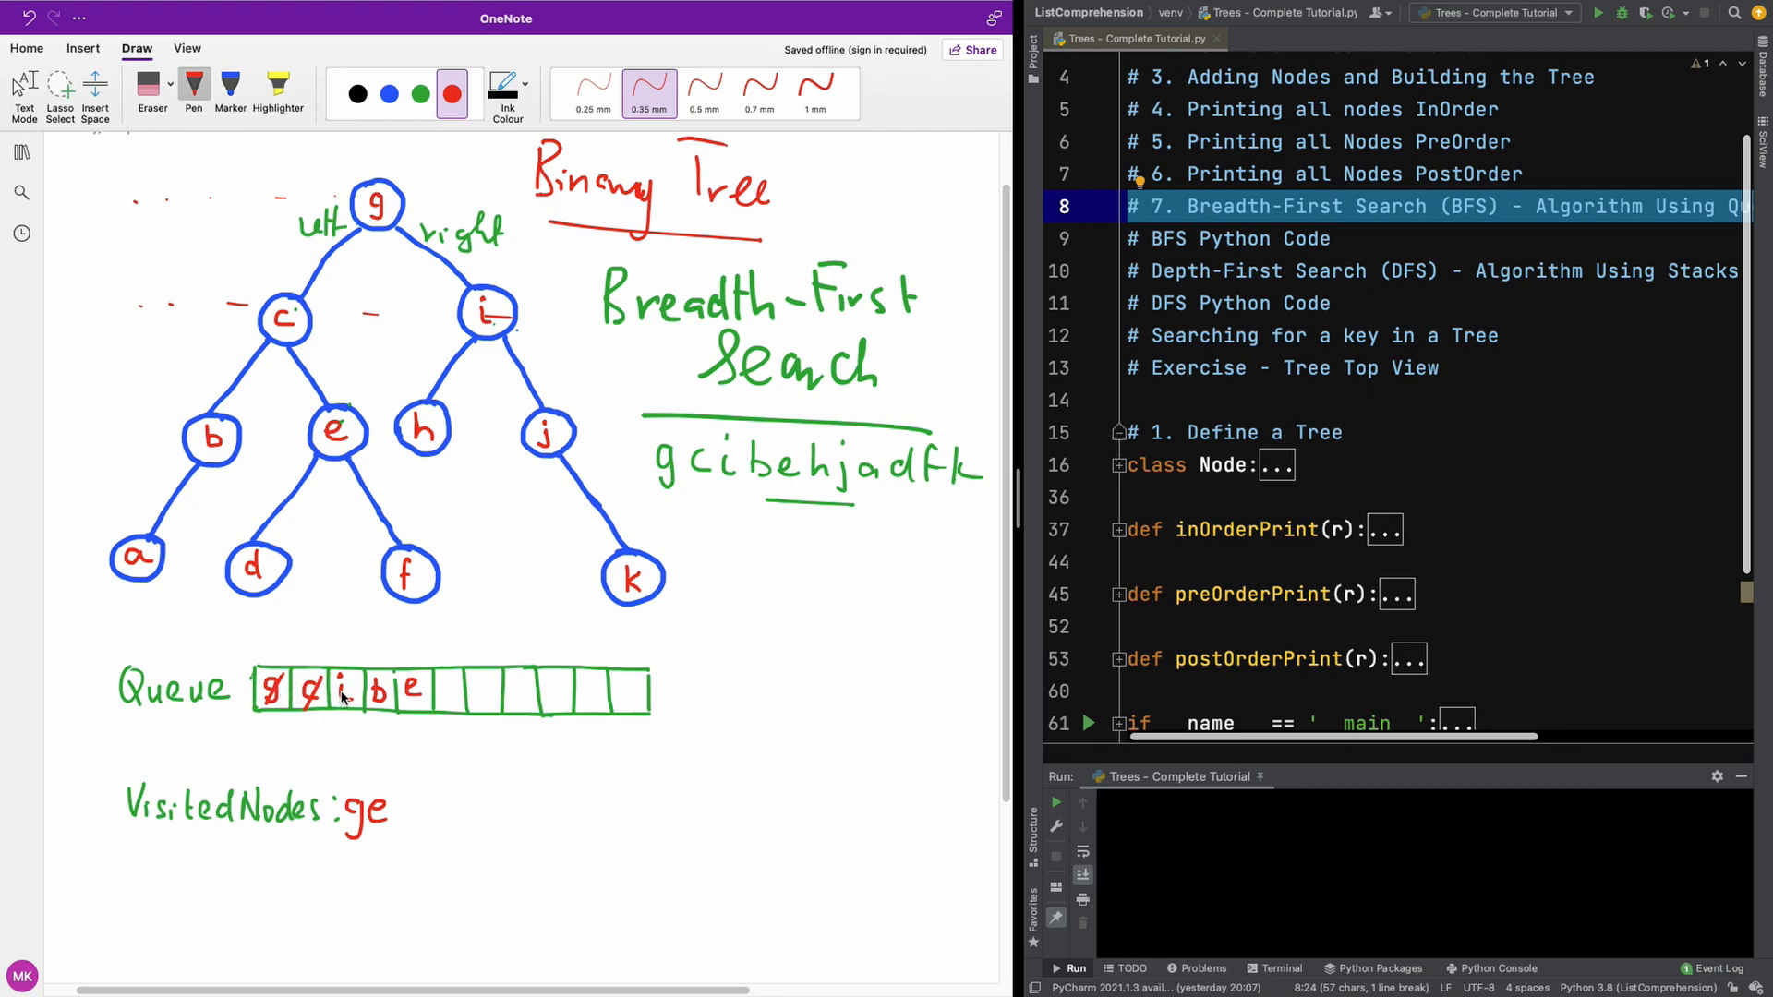
pyautogui.moveTo(402, 826)
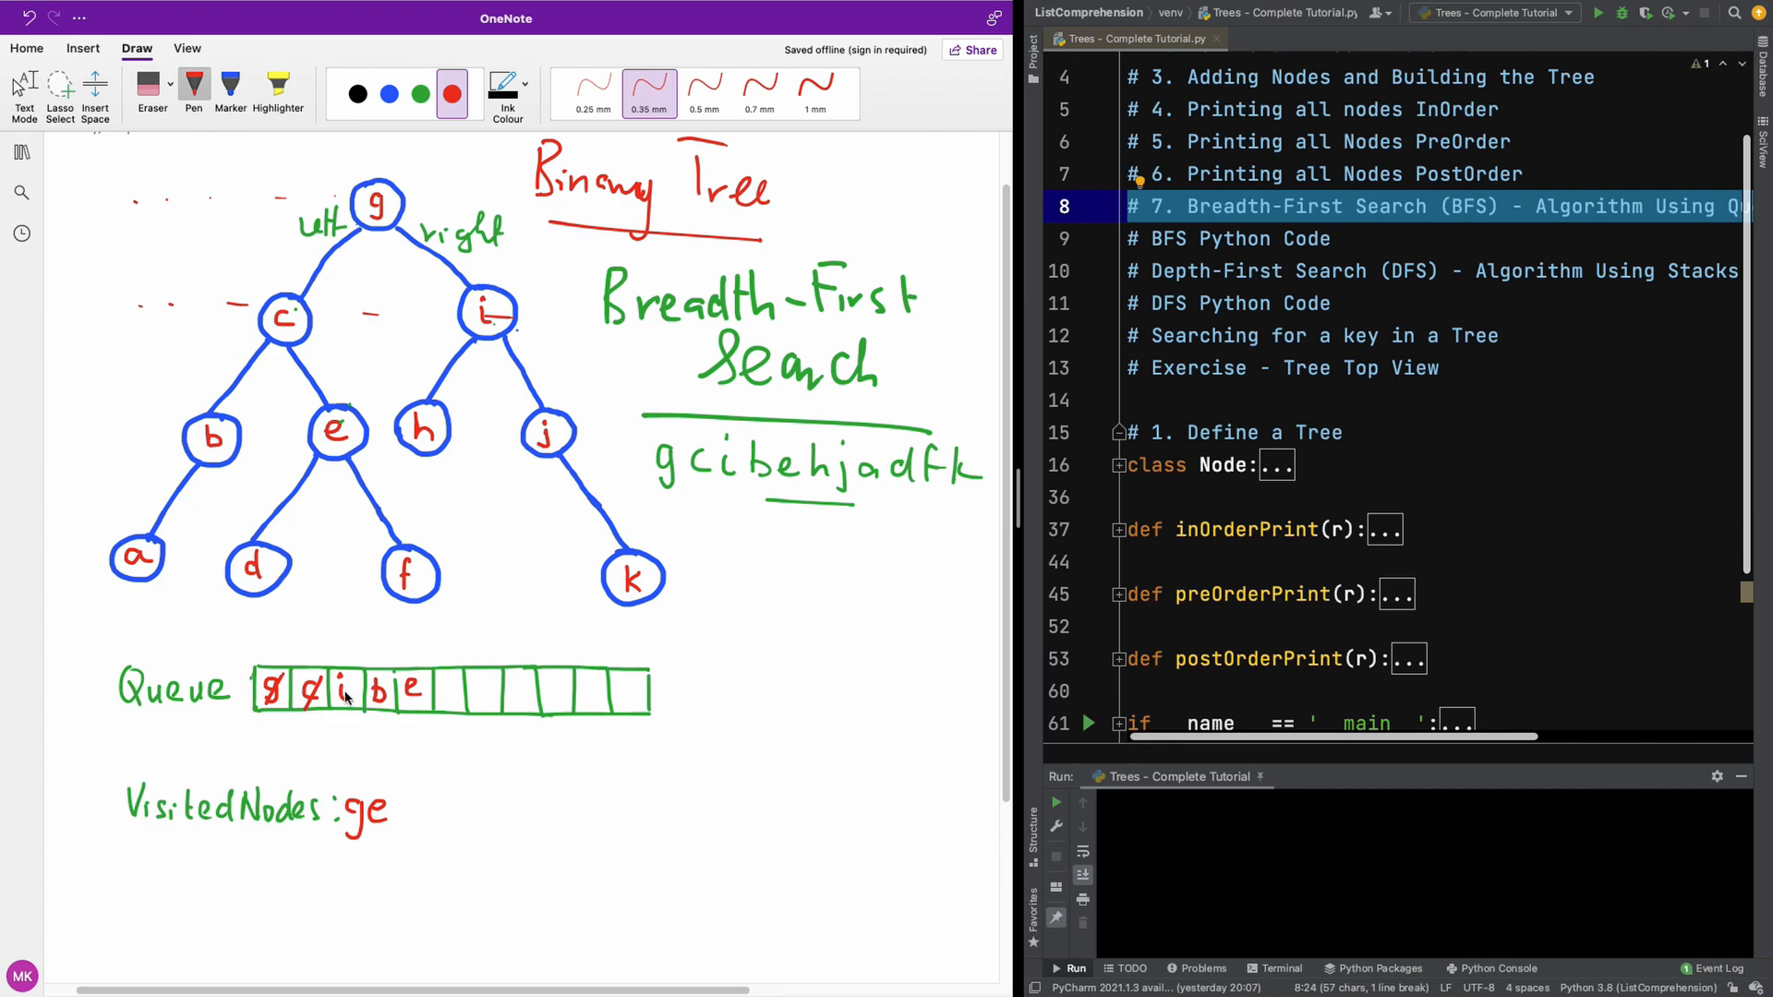
pyautogui.moveTo(444, 679)
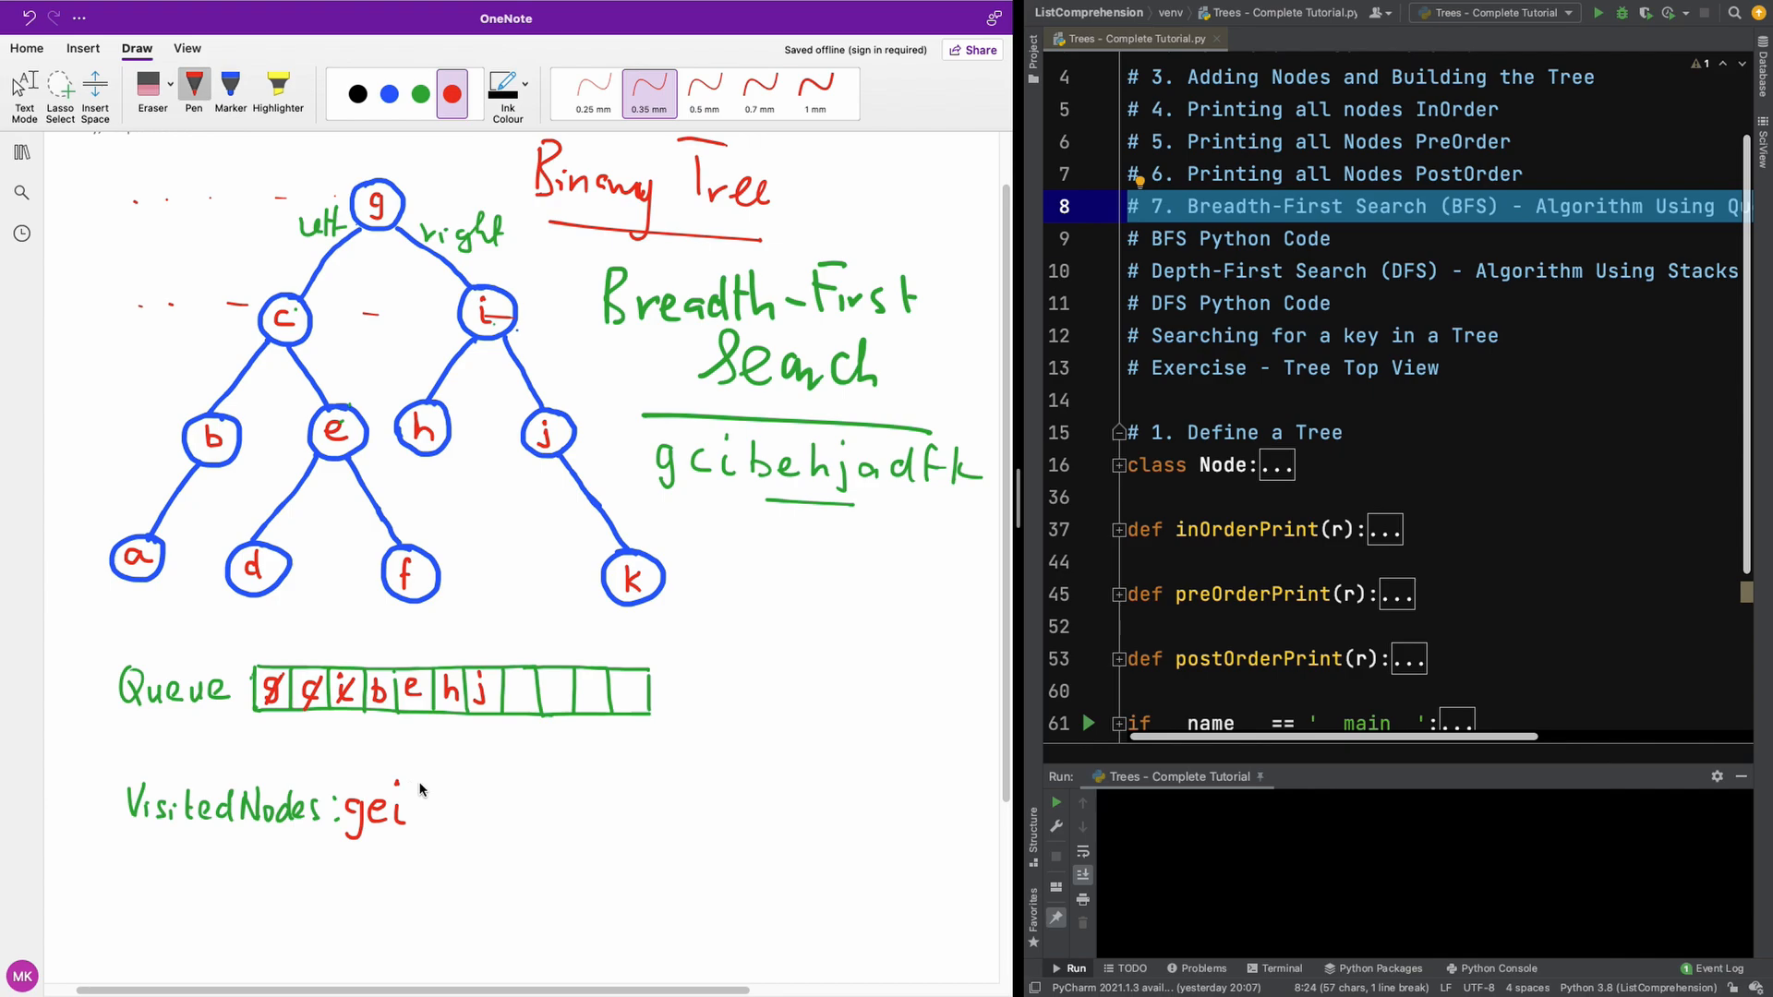
pyautogui.moveTo(492, 685)
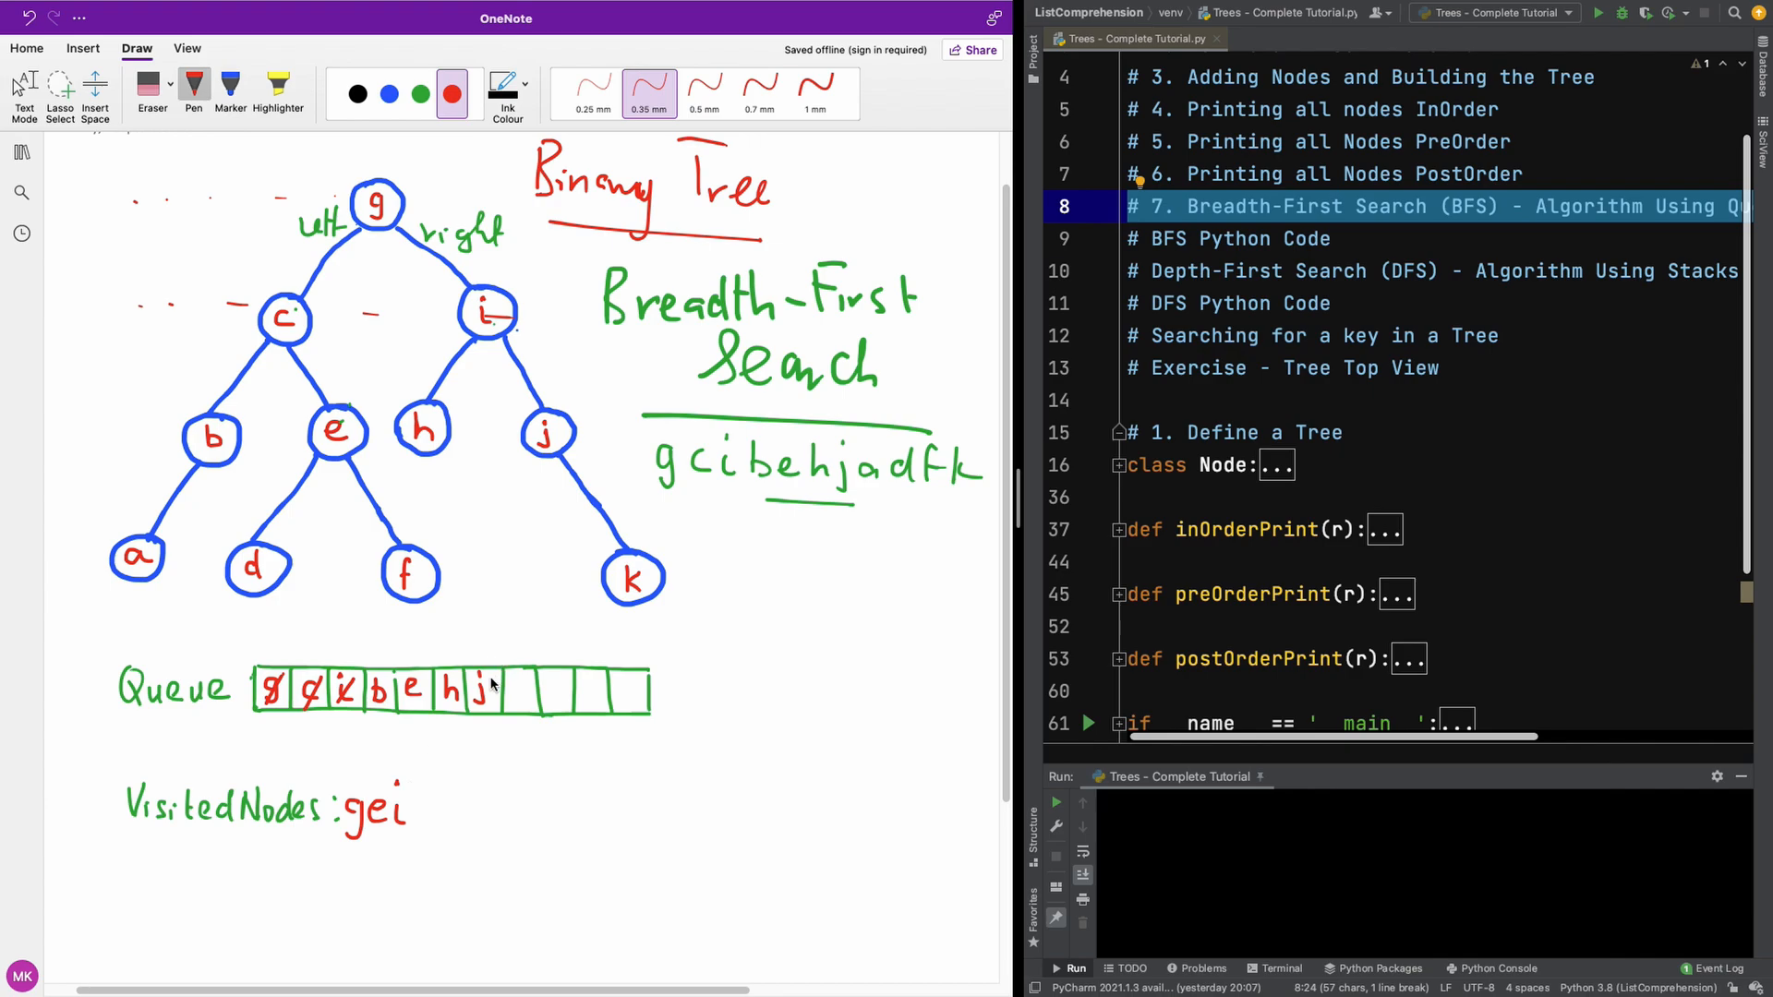
pyautogui.moveTo(377, 695)
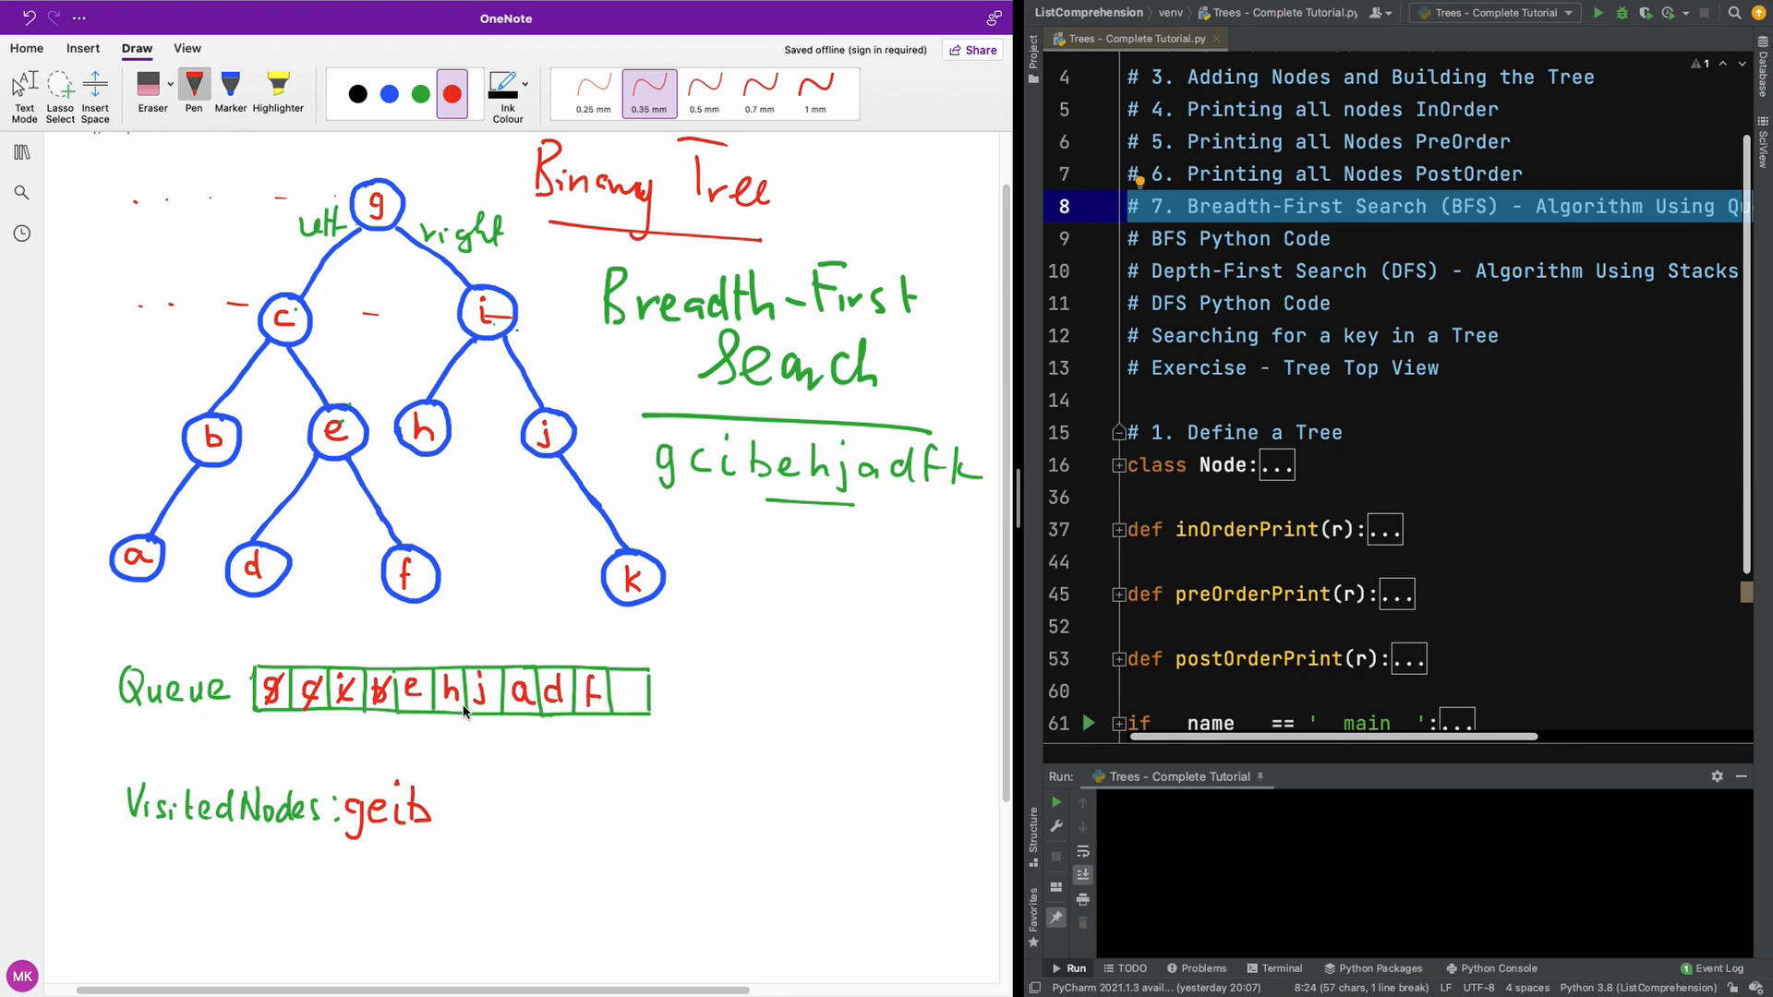
pyautogui.moveTo(493, 699)
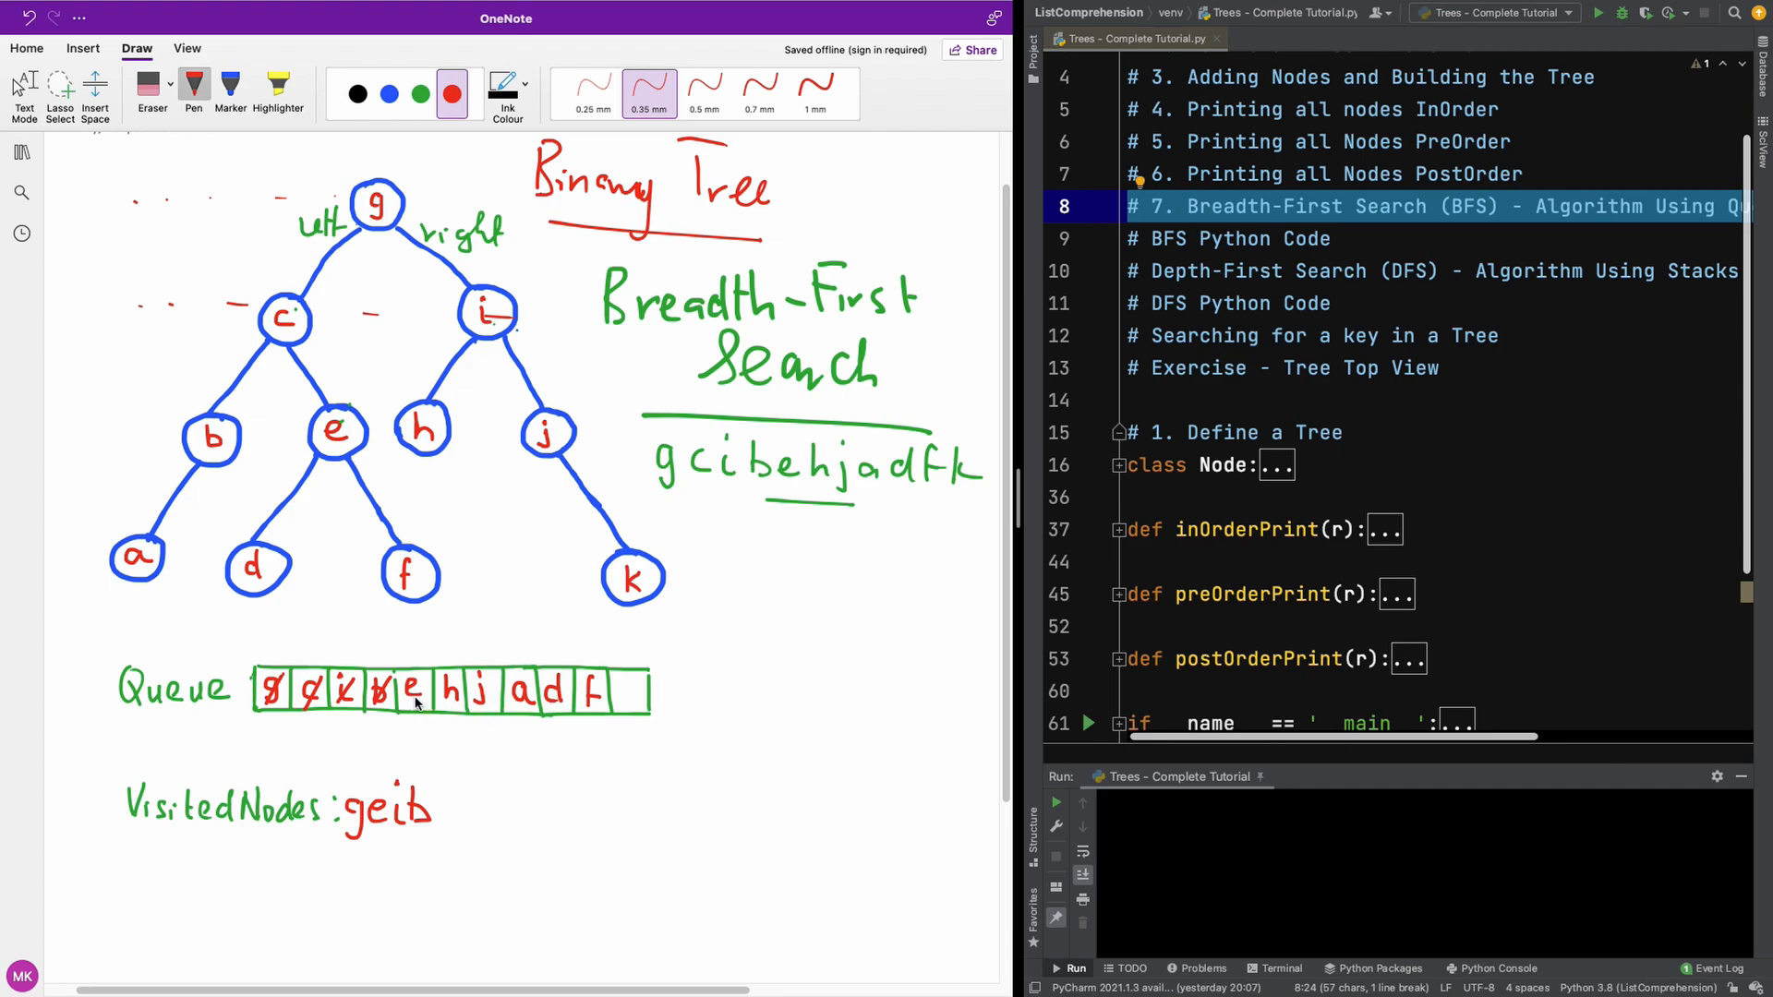
pyautogui.moveTo(352, 509)
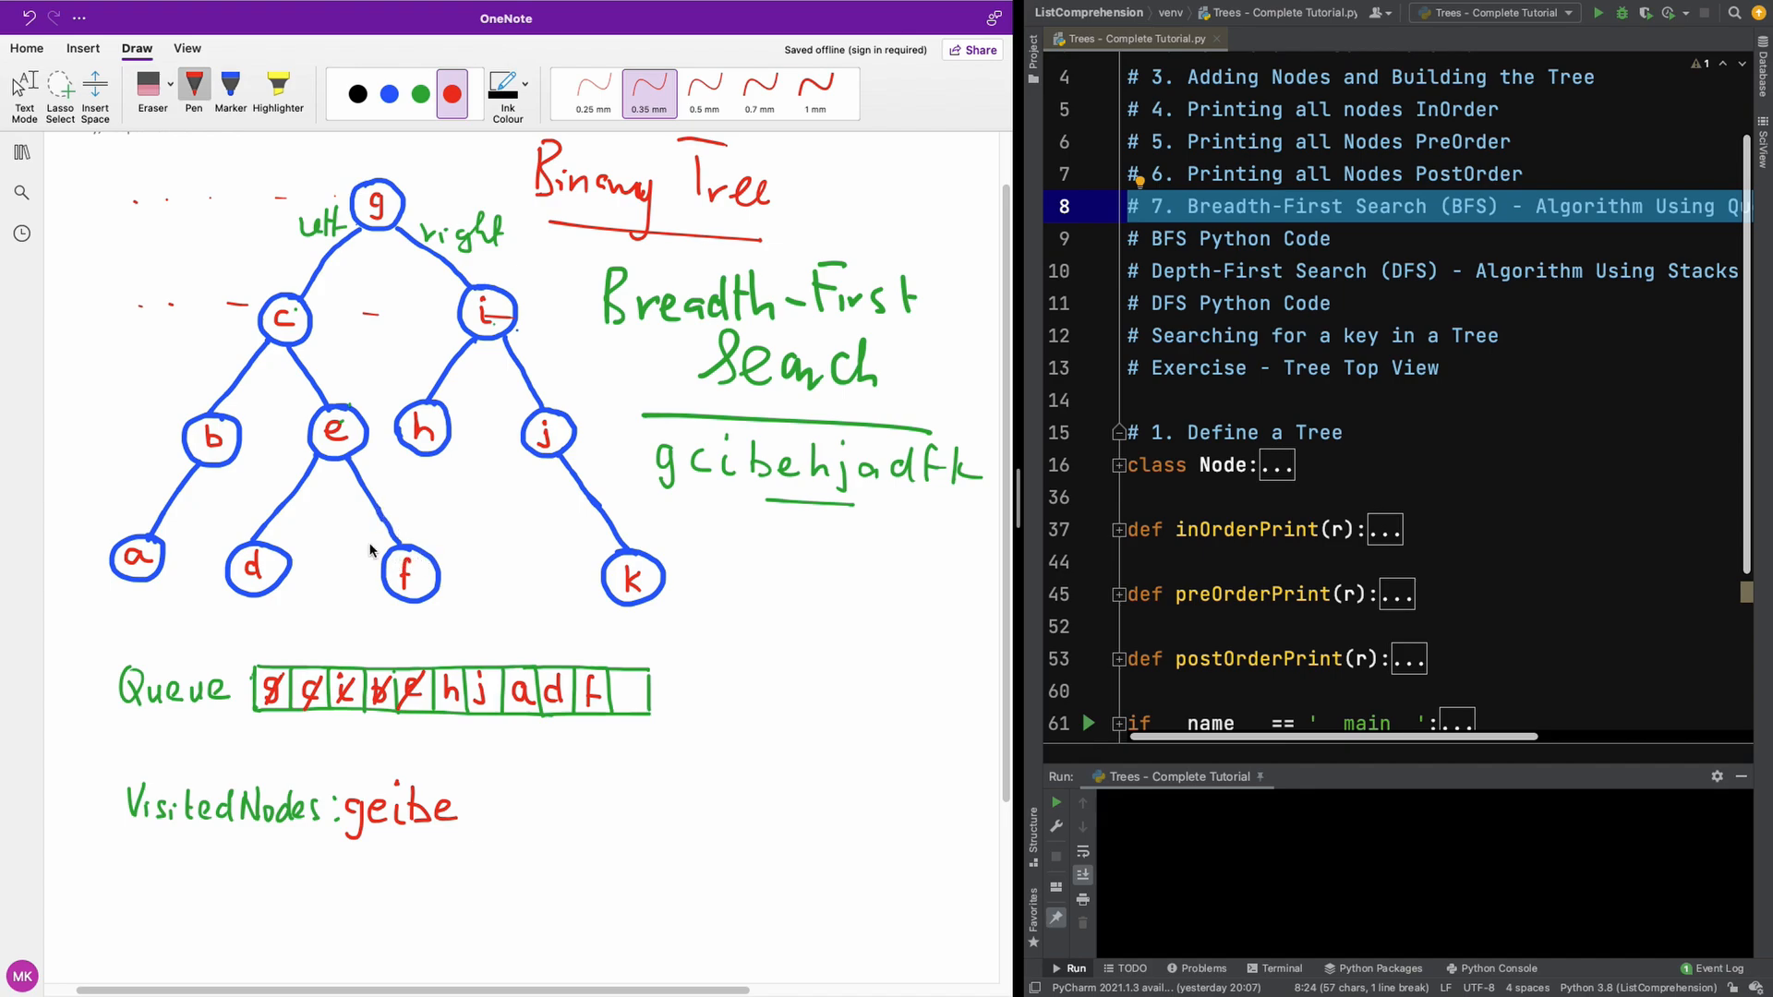
pyautogui.moveTo(418, 646)
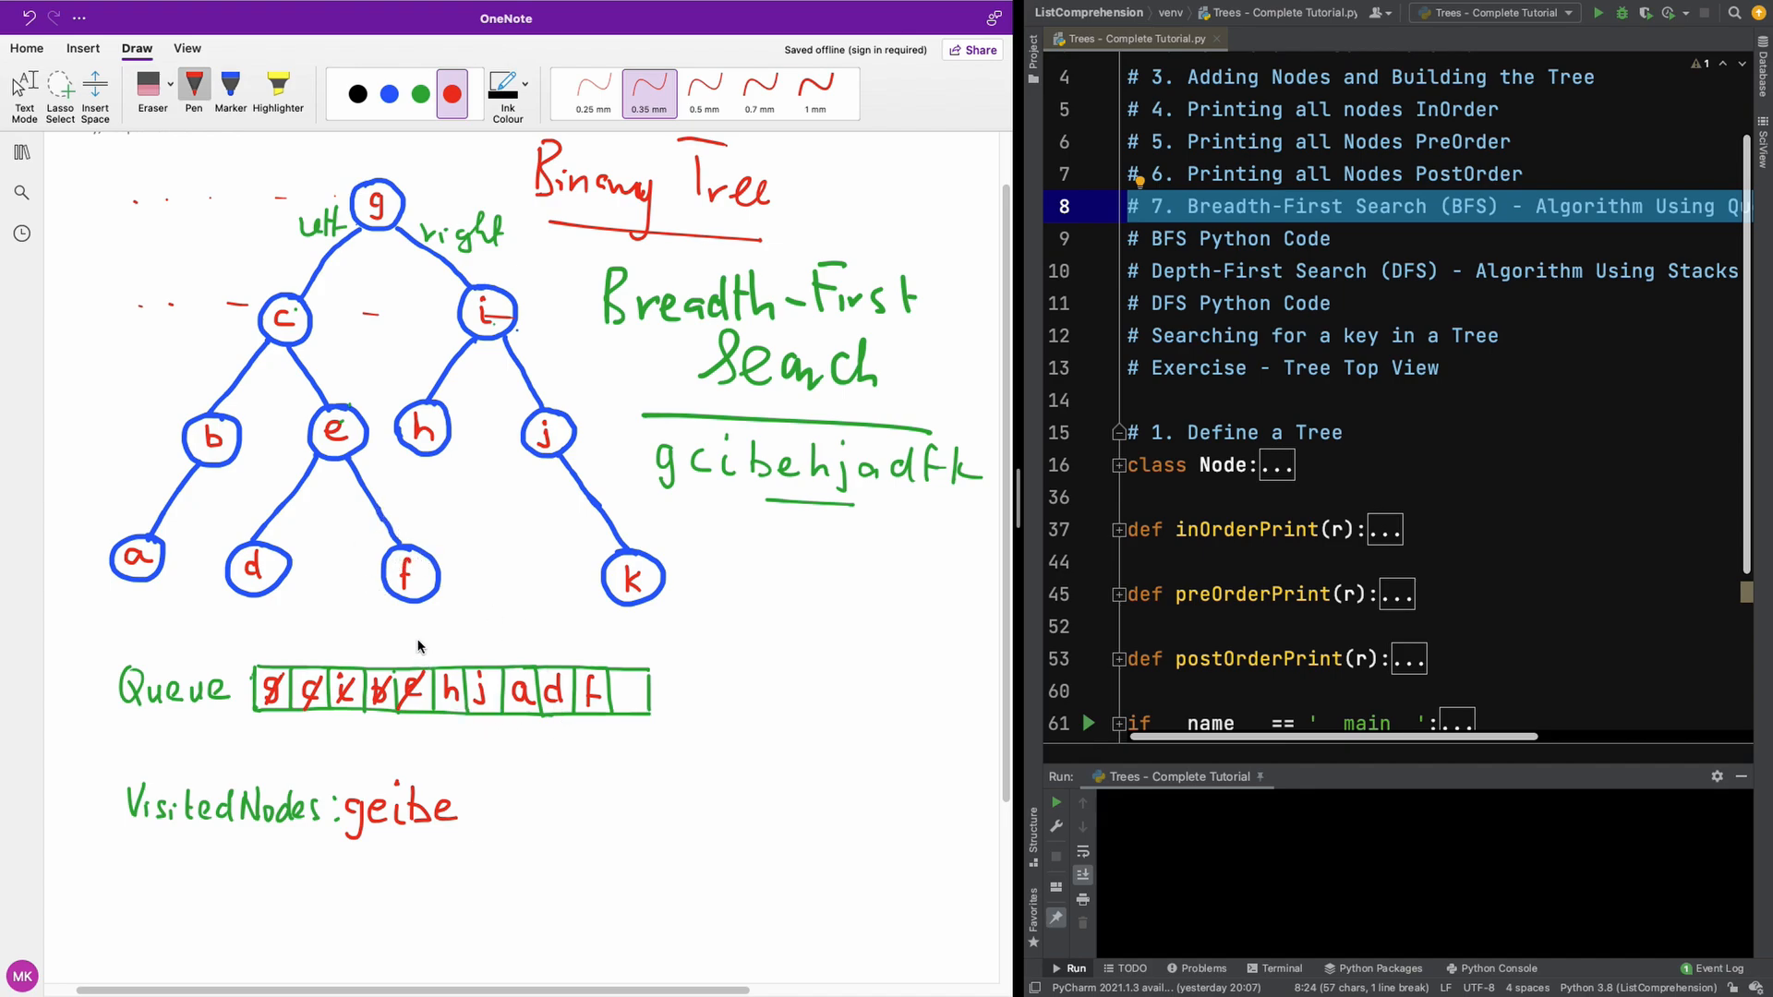
pyautogui.moveTo(408, 521)
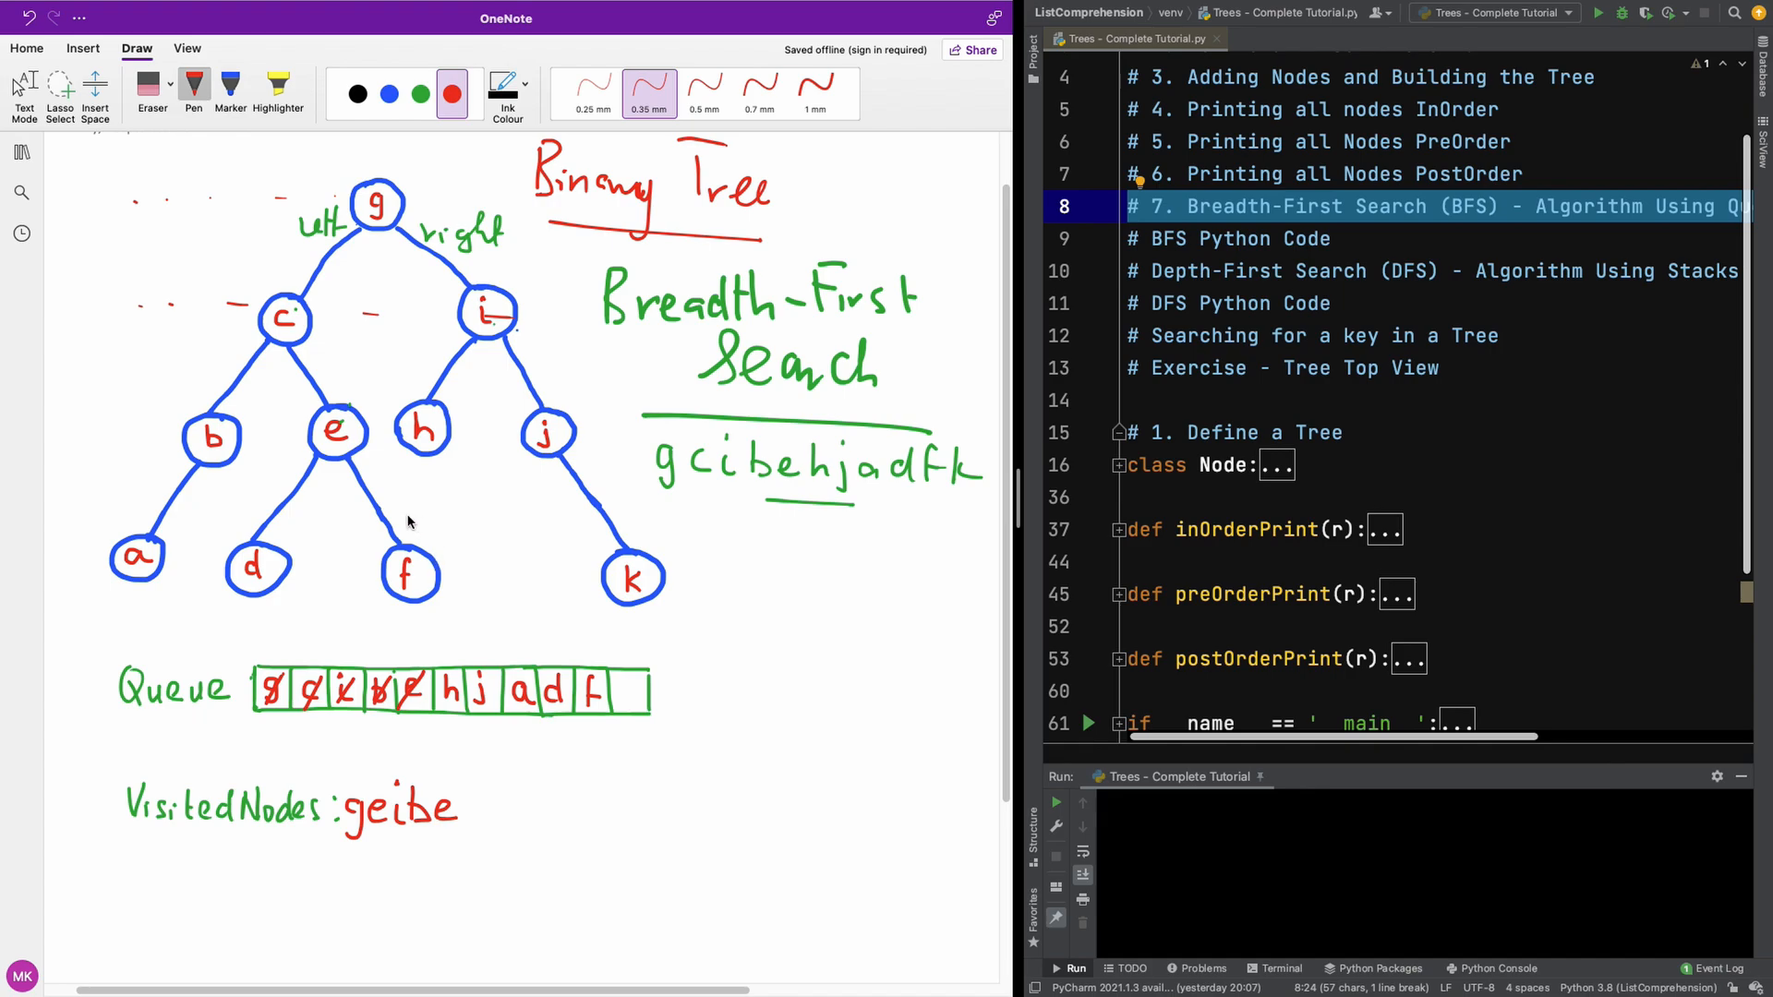
pyautogui.moveTo(501, 705)
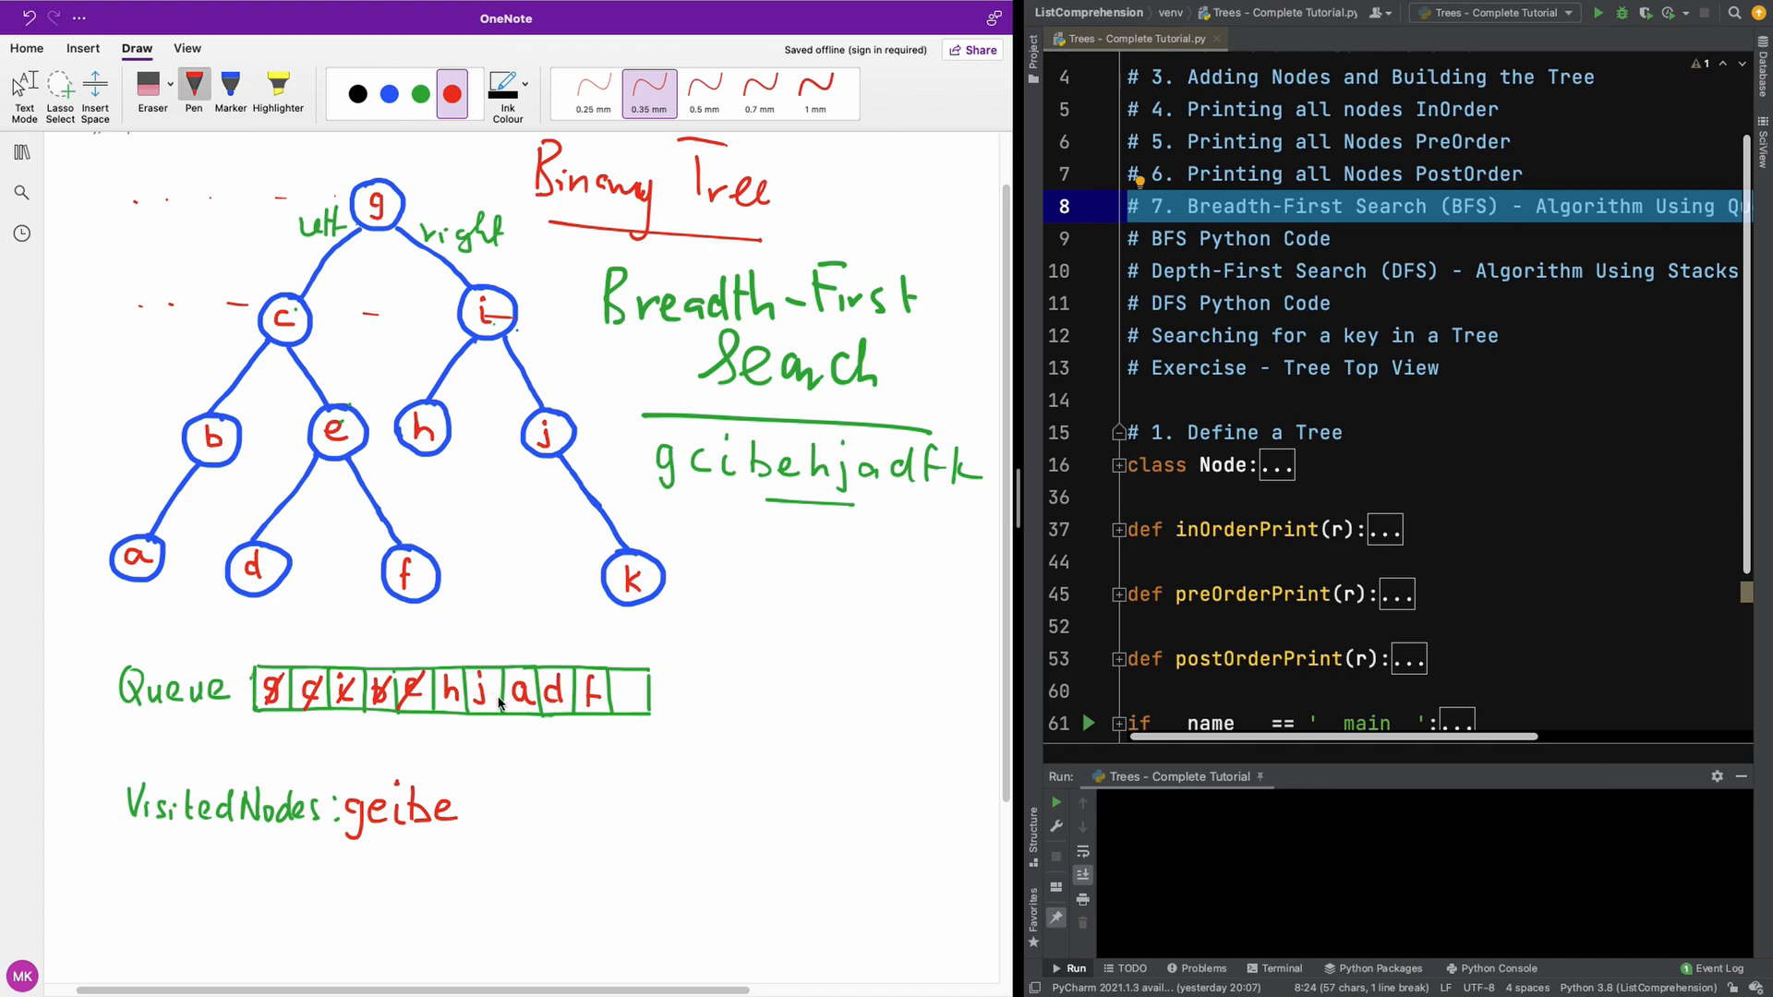
pyautogui.moveTo(470, 632)
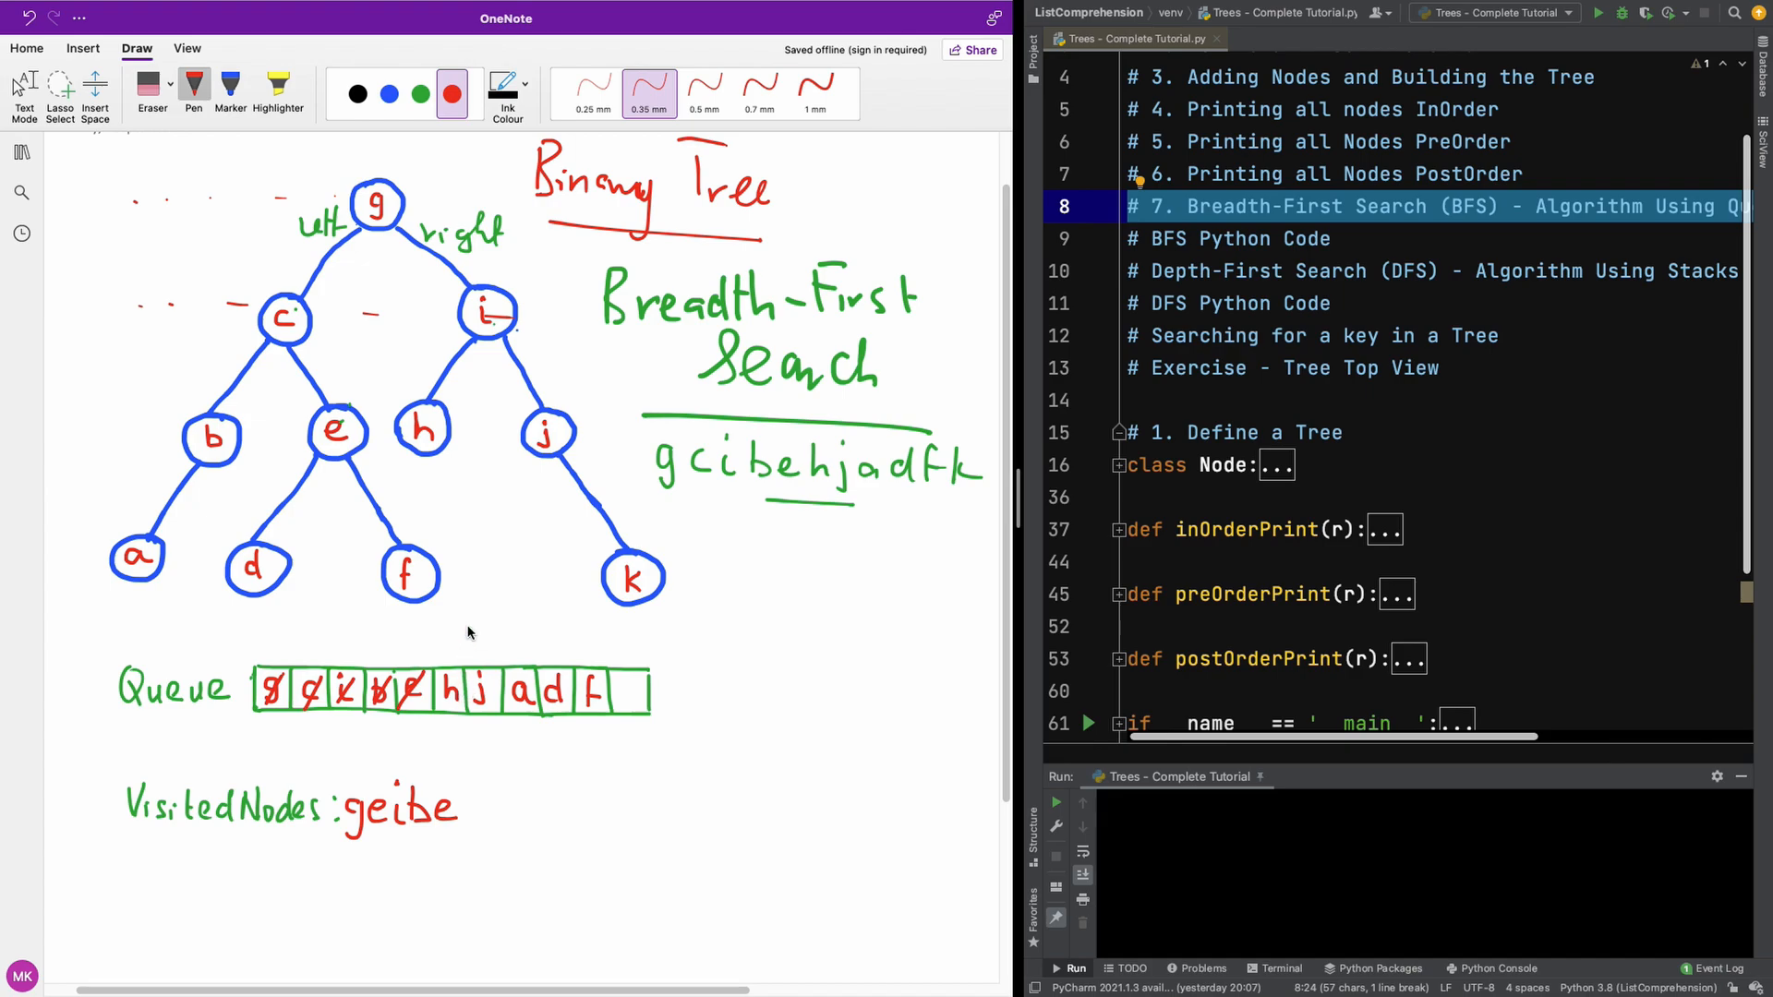
pyautogui.moveTo(452, 690)
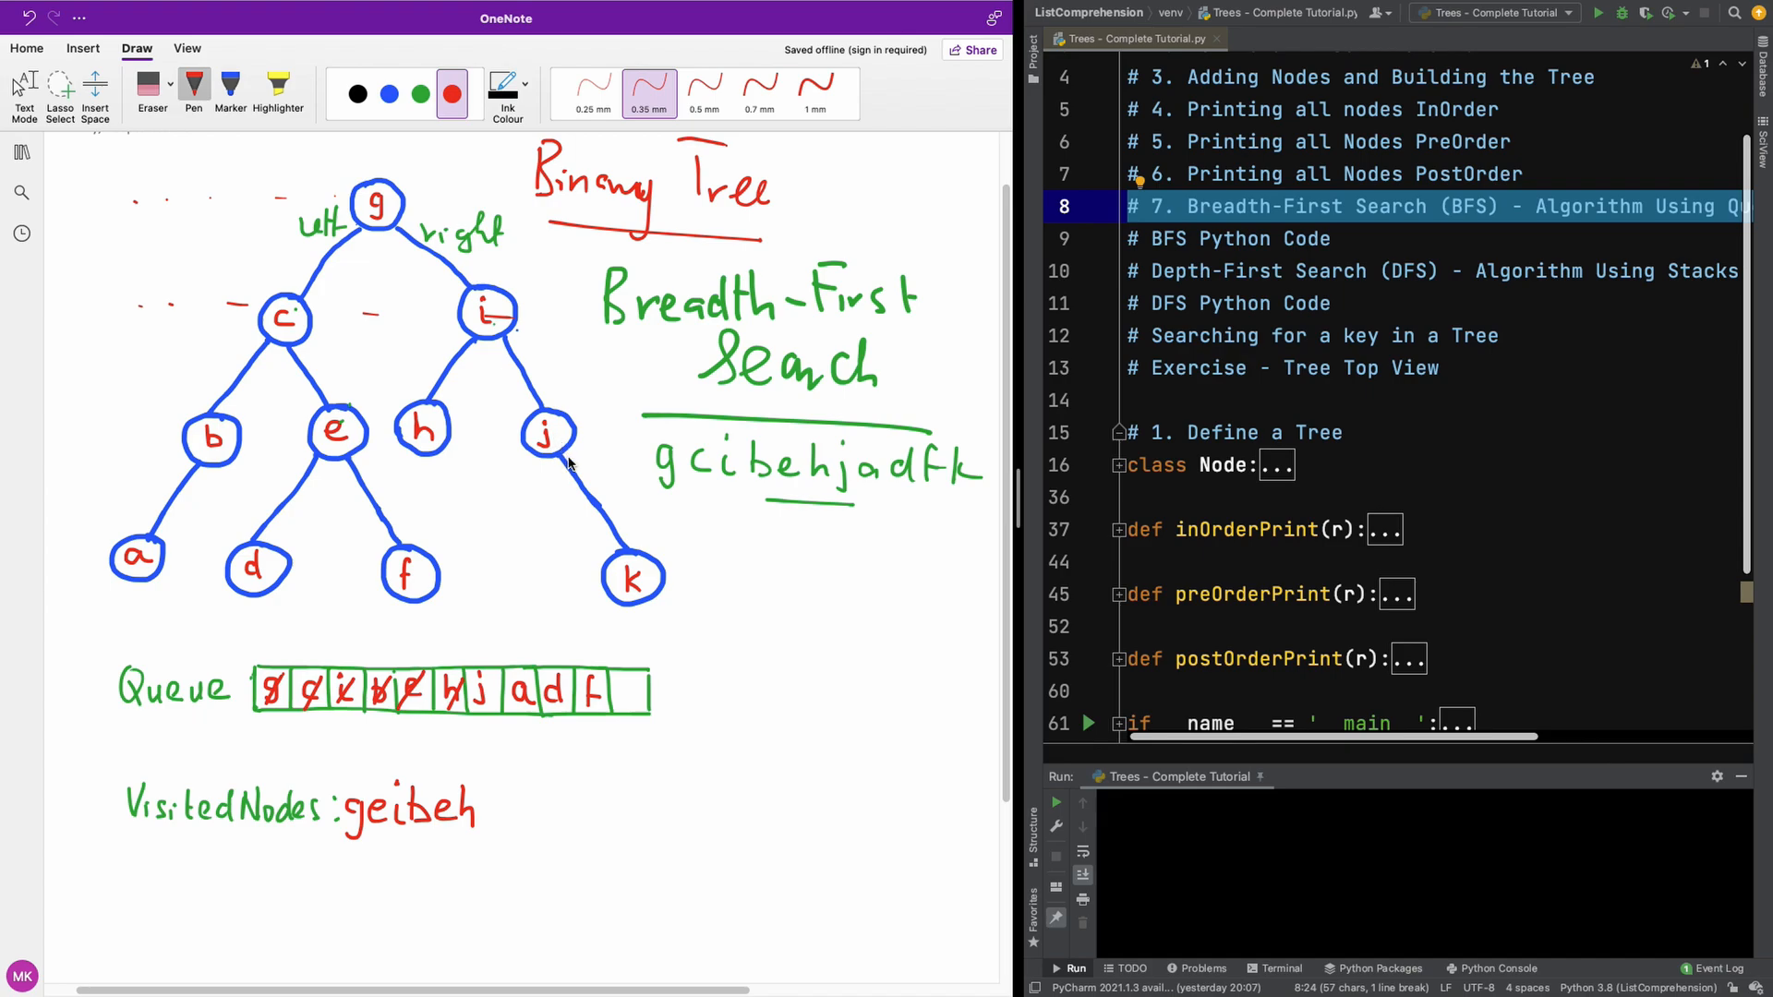
pyautogui.moveTo(621, 686)
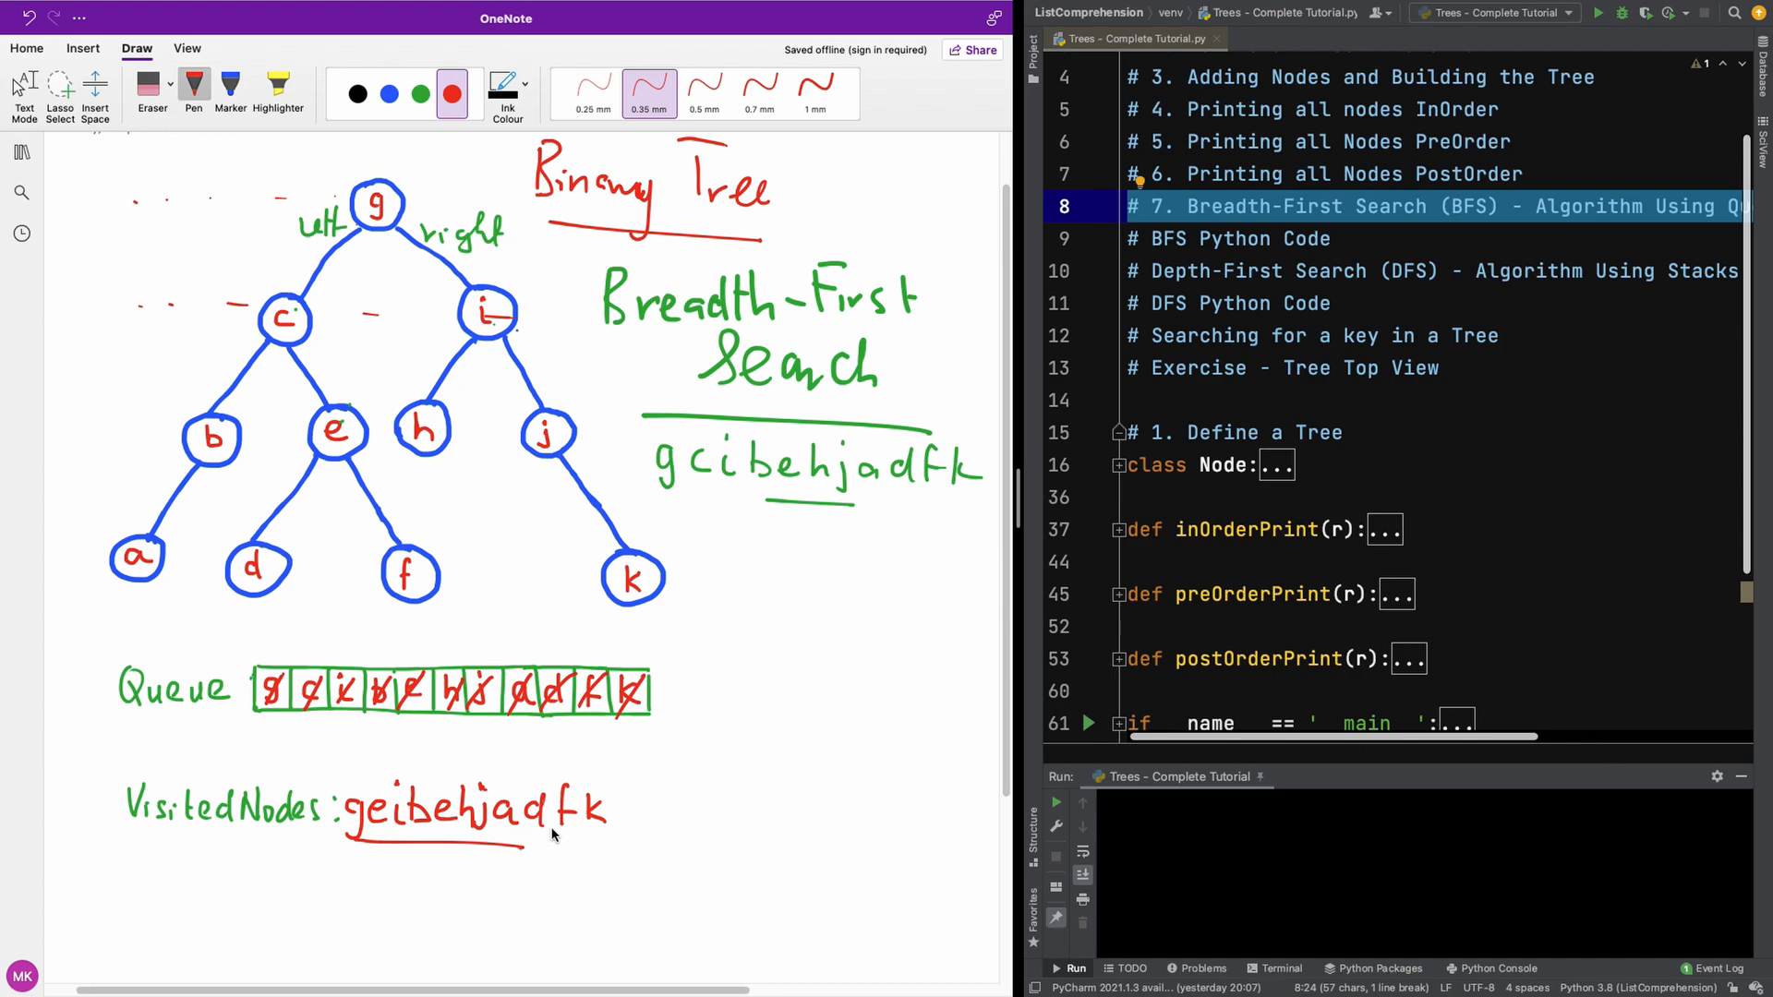
pyautogui.moveTo(679, 718)
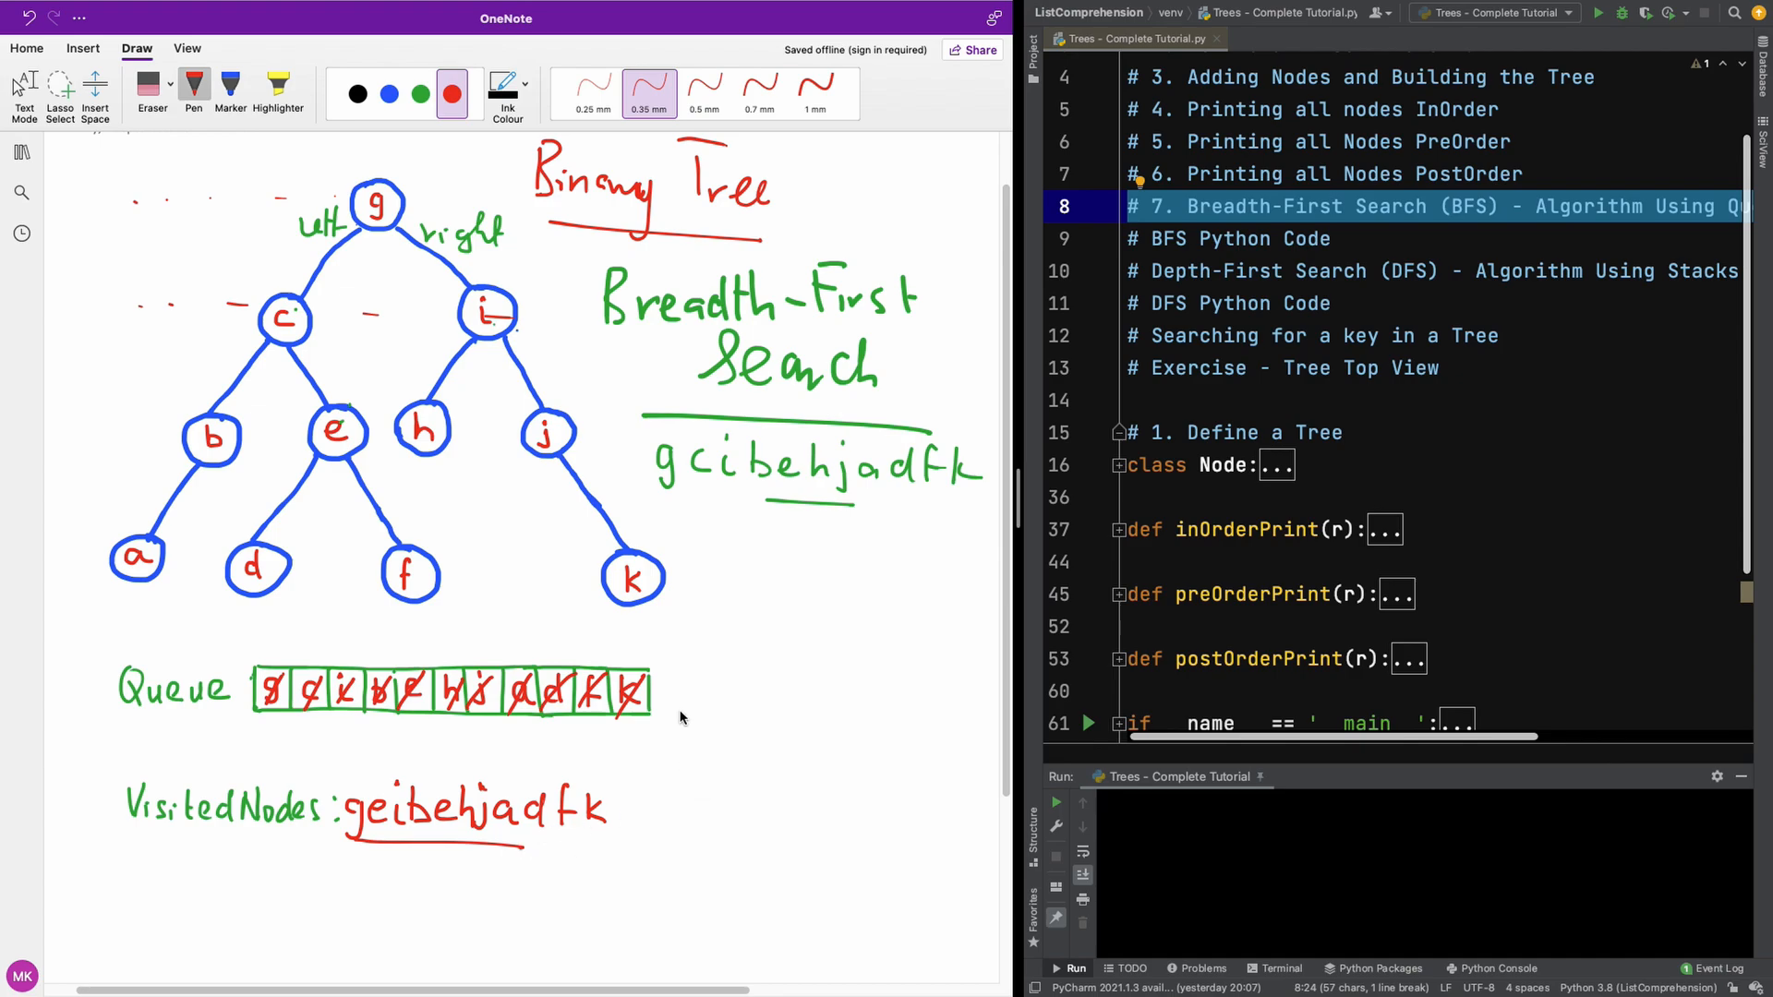
pyautogui.moveTo(563, 488)
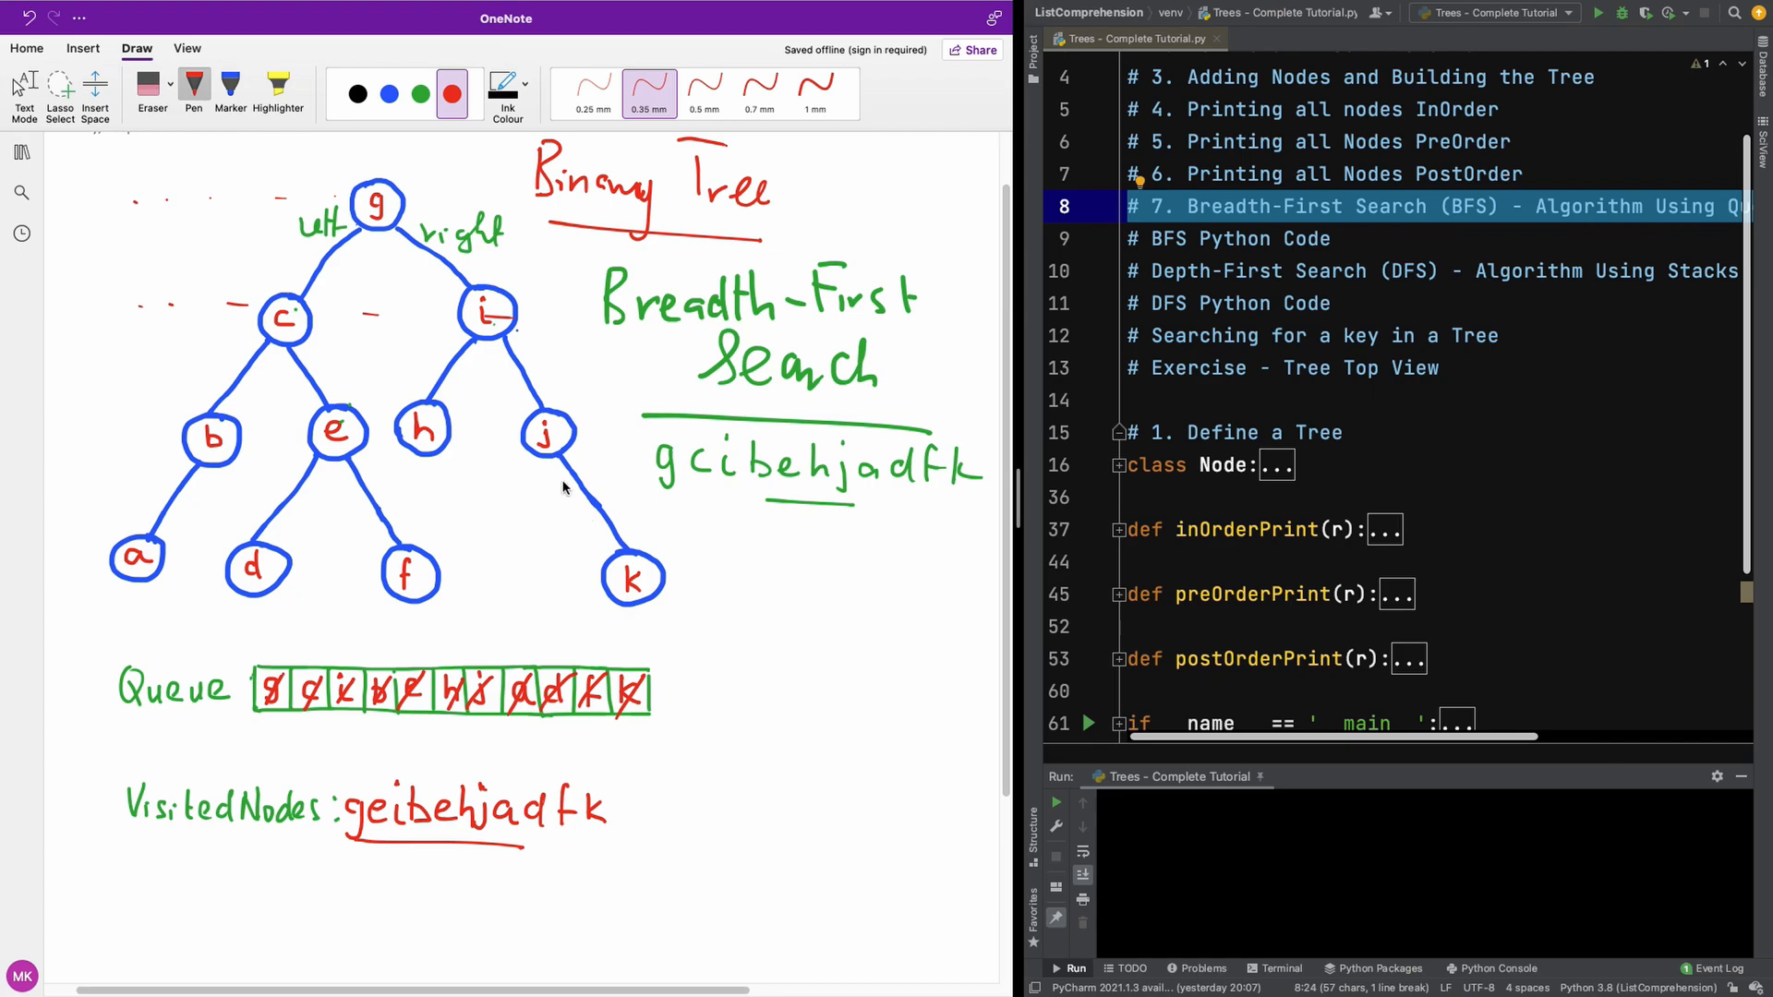